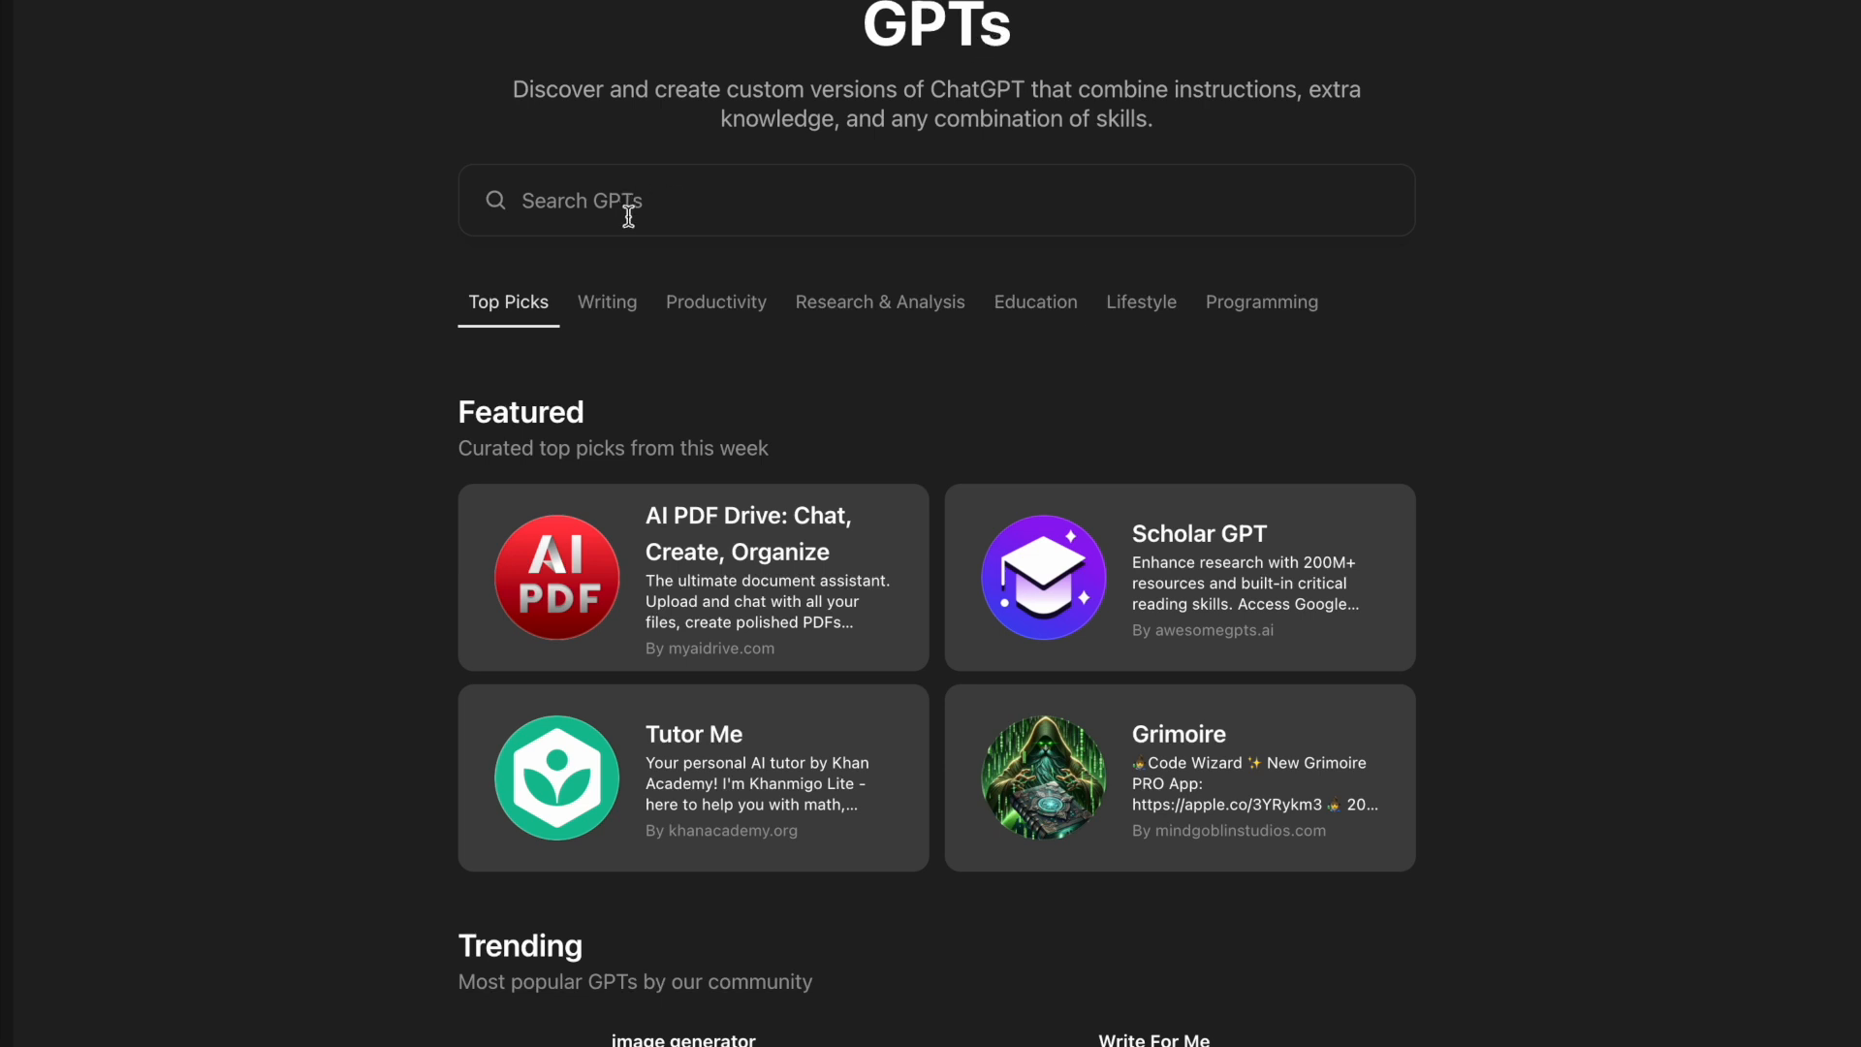
- Search the GPT store for 'amboss' to surface the AMBOSS Medical Knowledge GPT
left_click(935, 199)
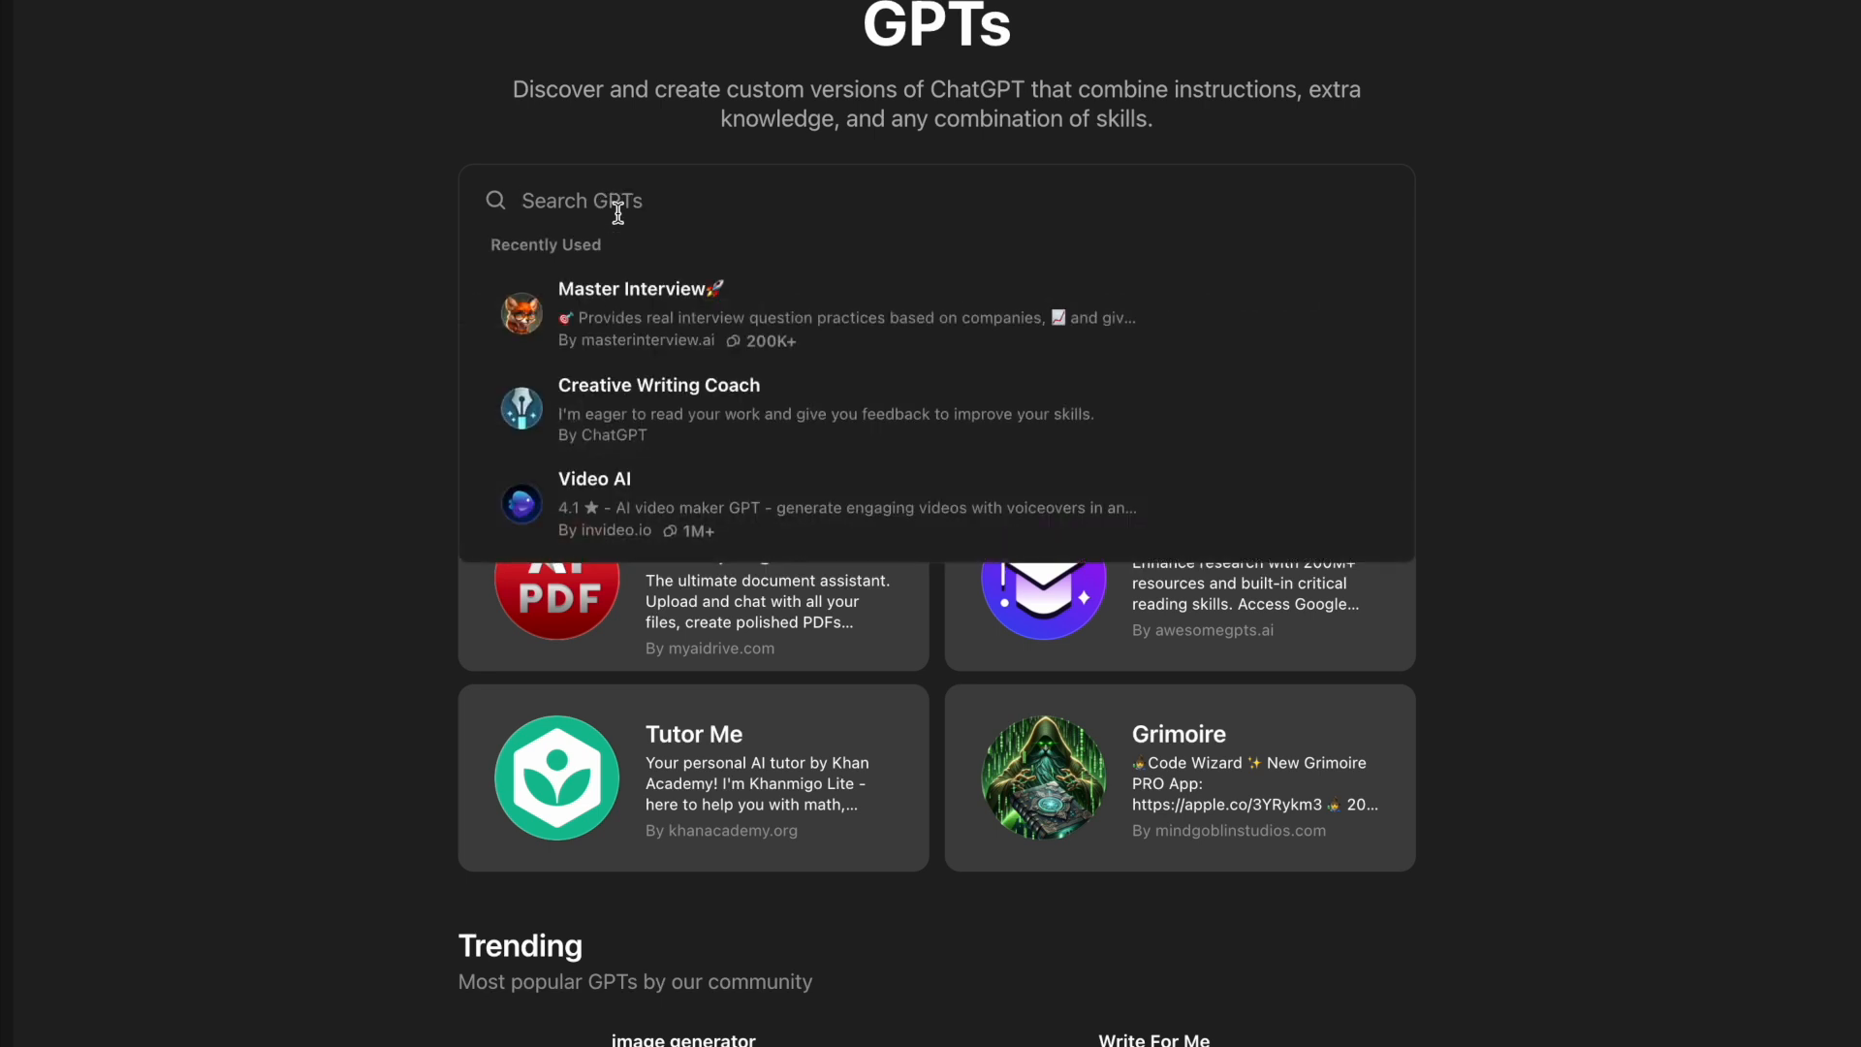
type("amboss")
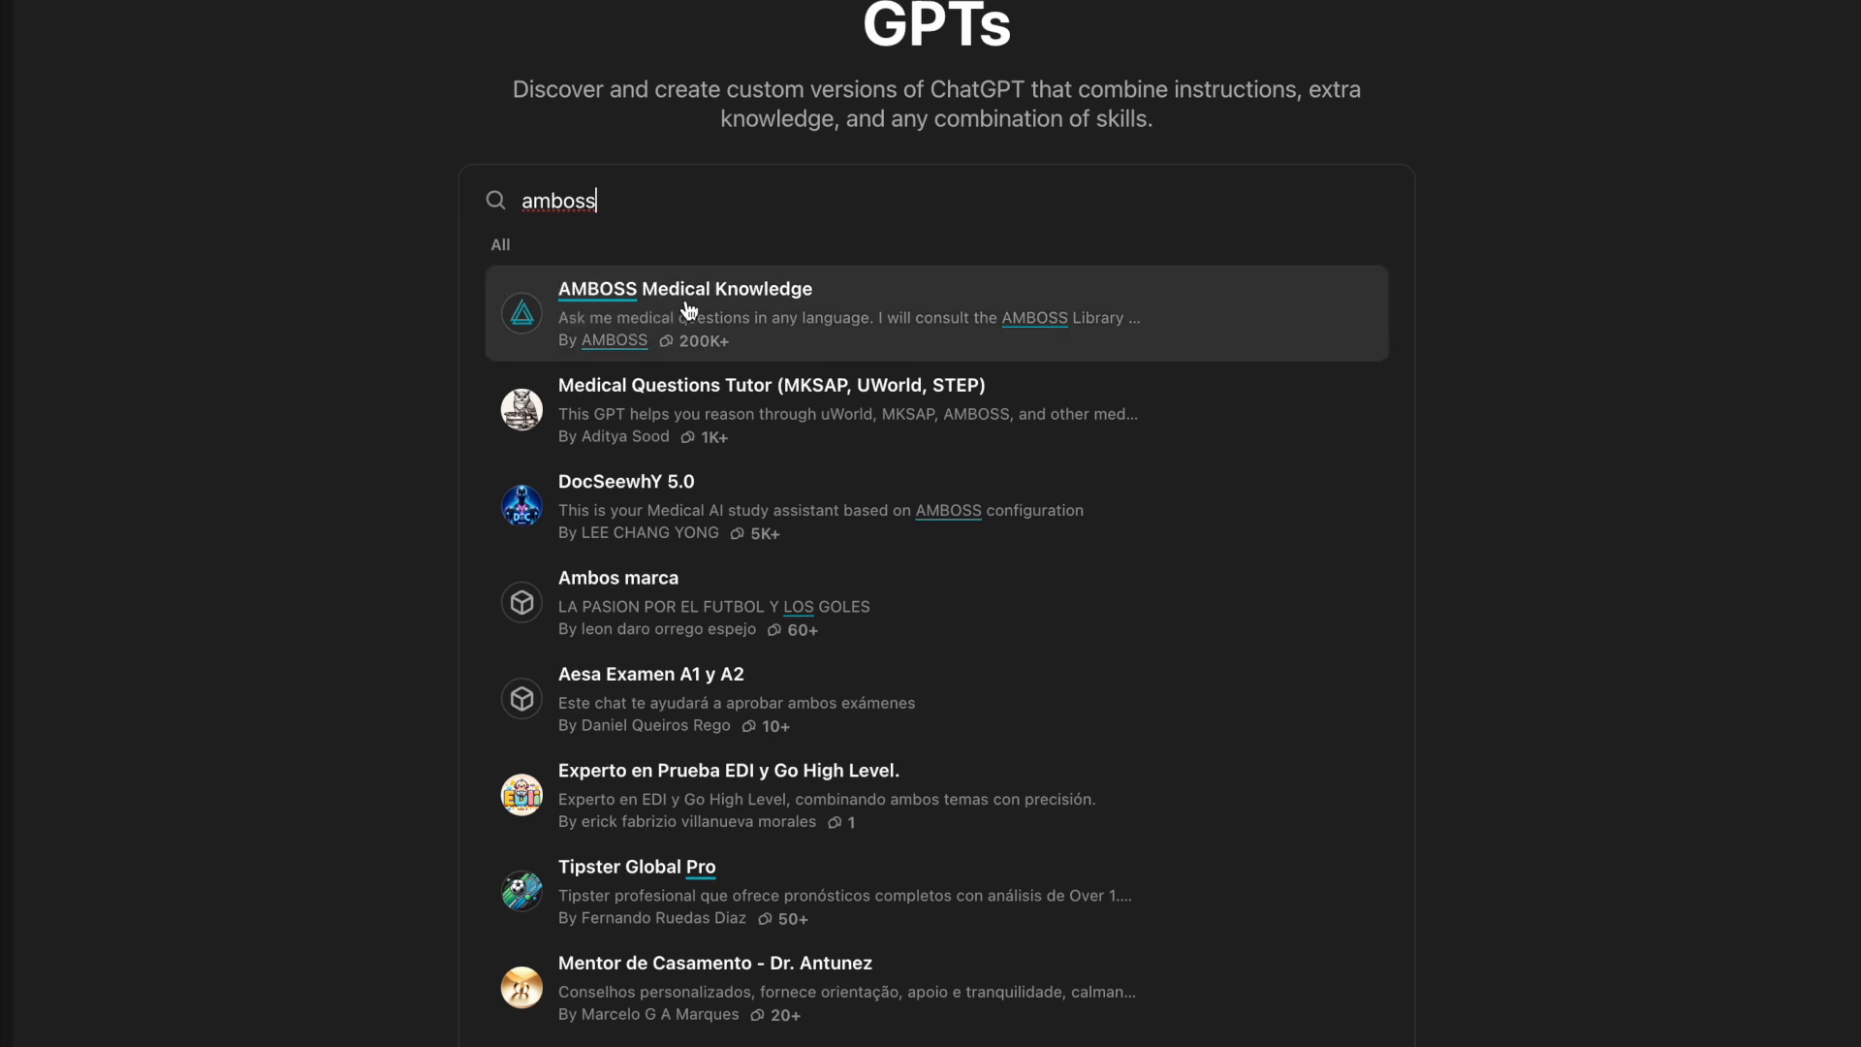
- Select the AMBOSS Medical Knowledge result and review its details before starting a chat
left_click(684, 289)
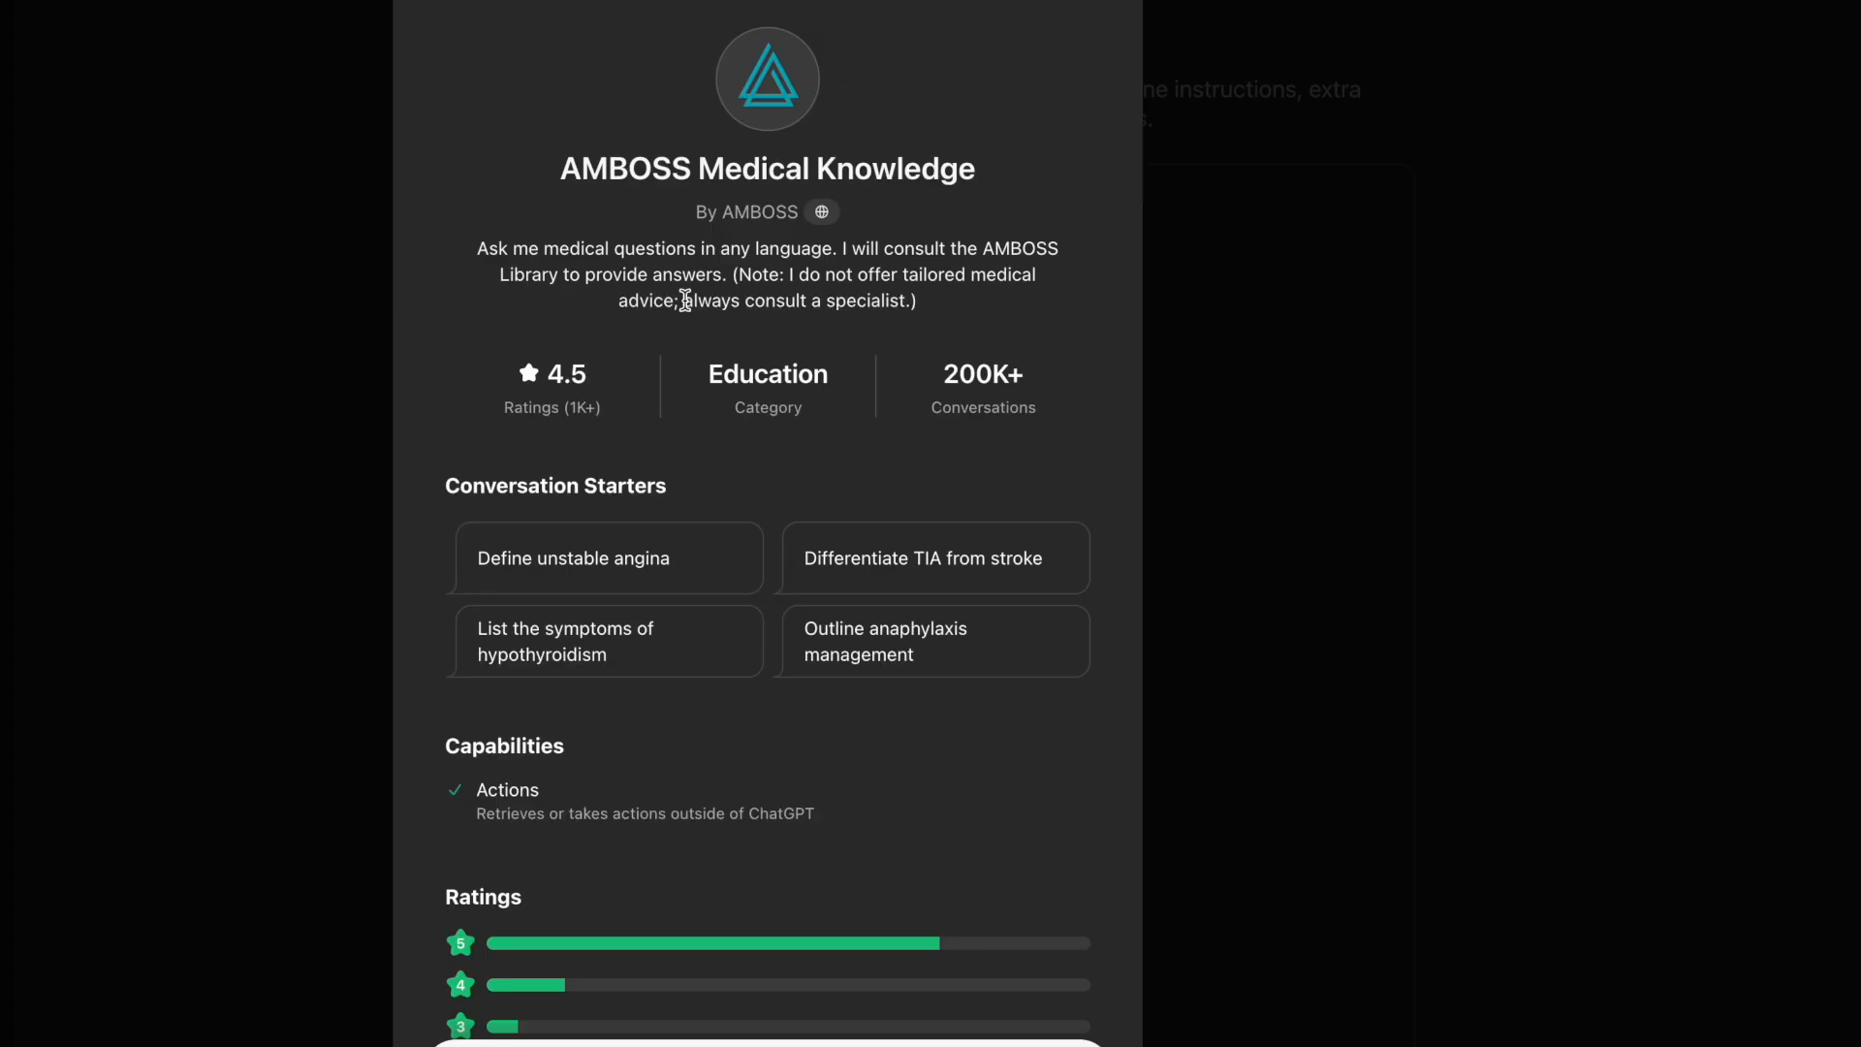
scroll("down", 3)
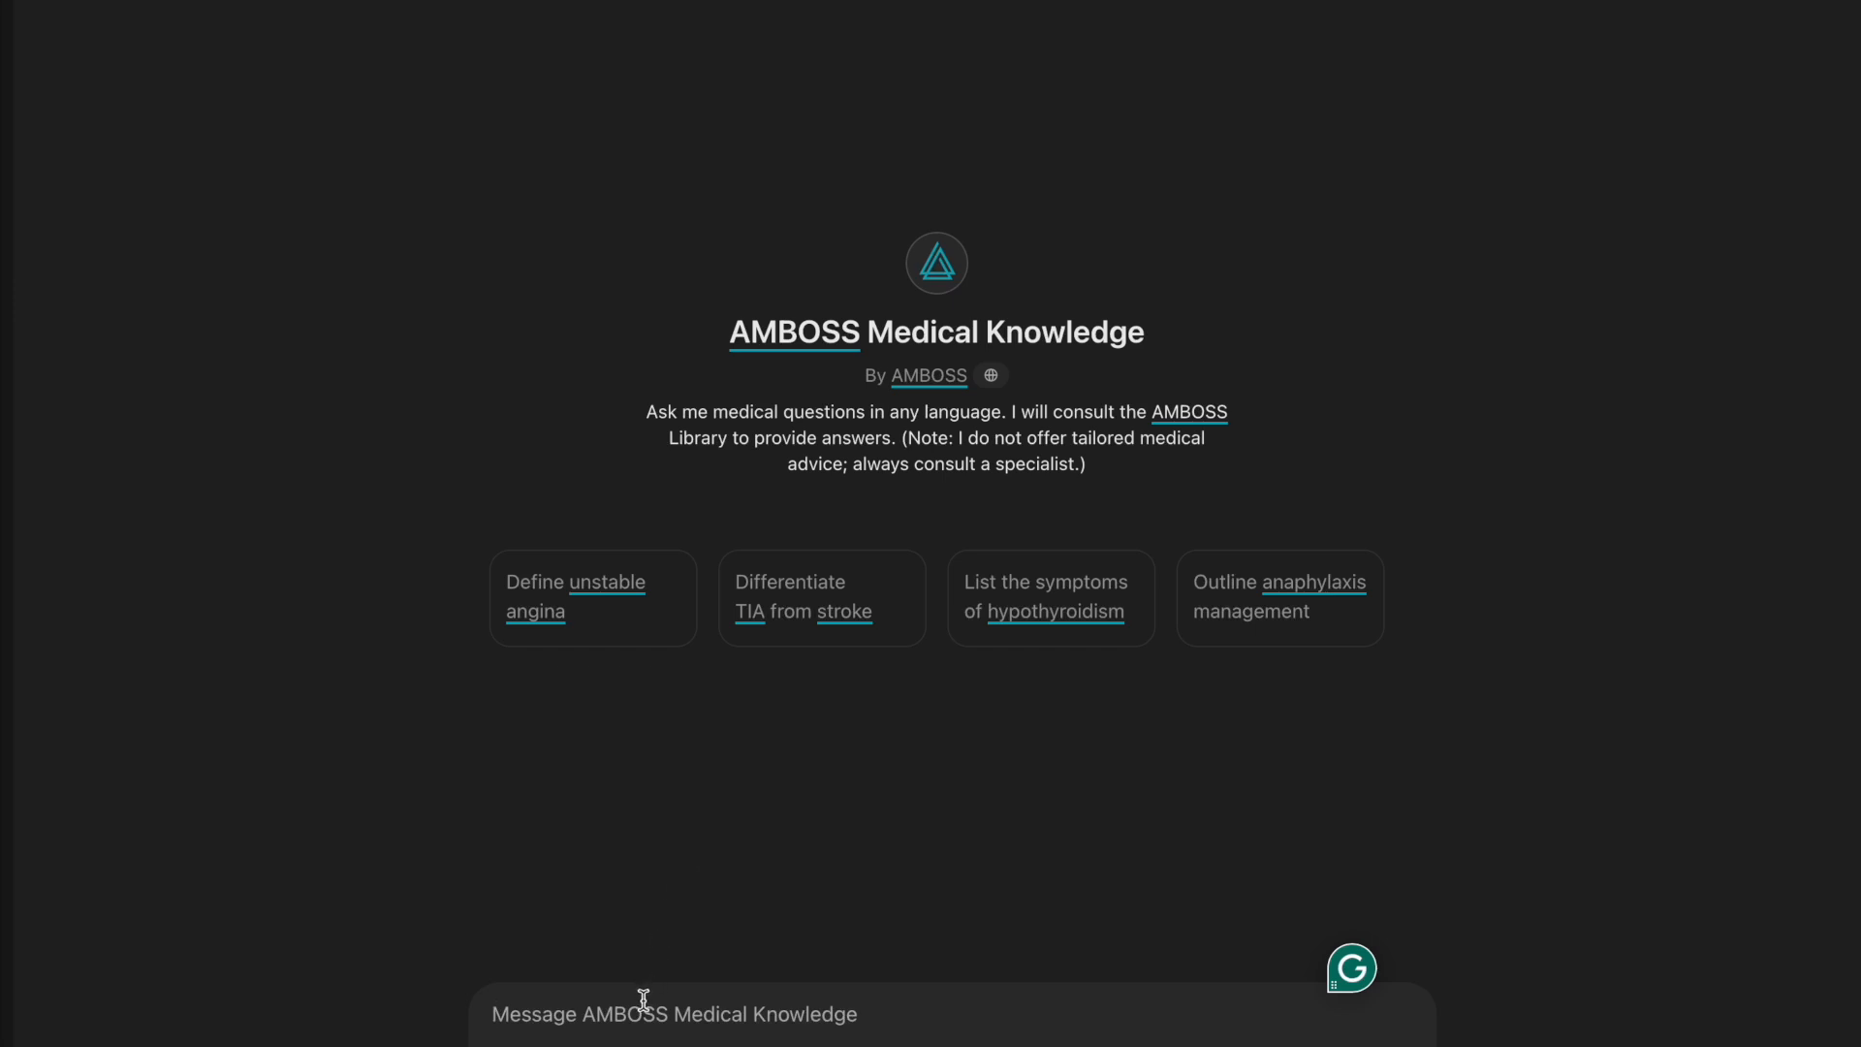
mouse_move(742, 607)
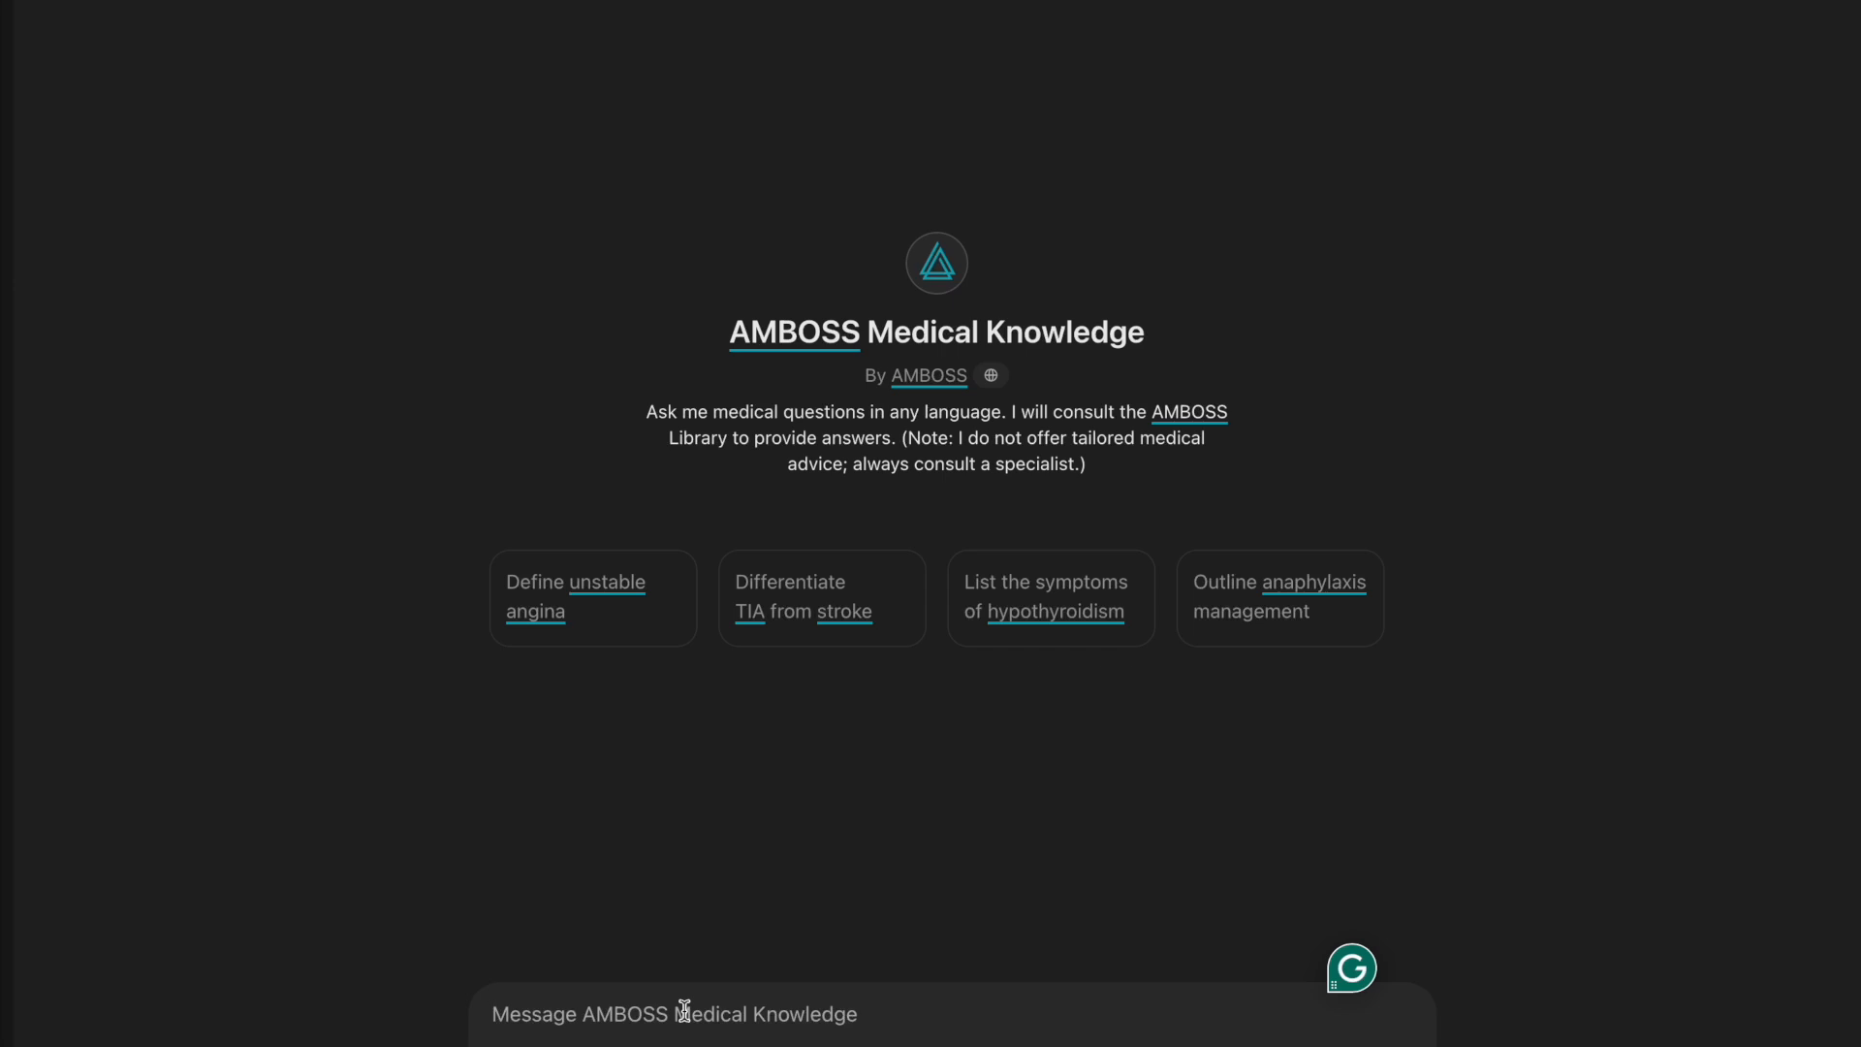
- Send the question 'how to manage MI' to the AMBOSS GPT
type("how to manage")
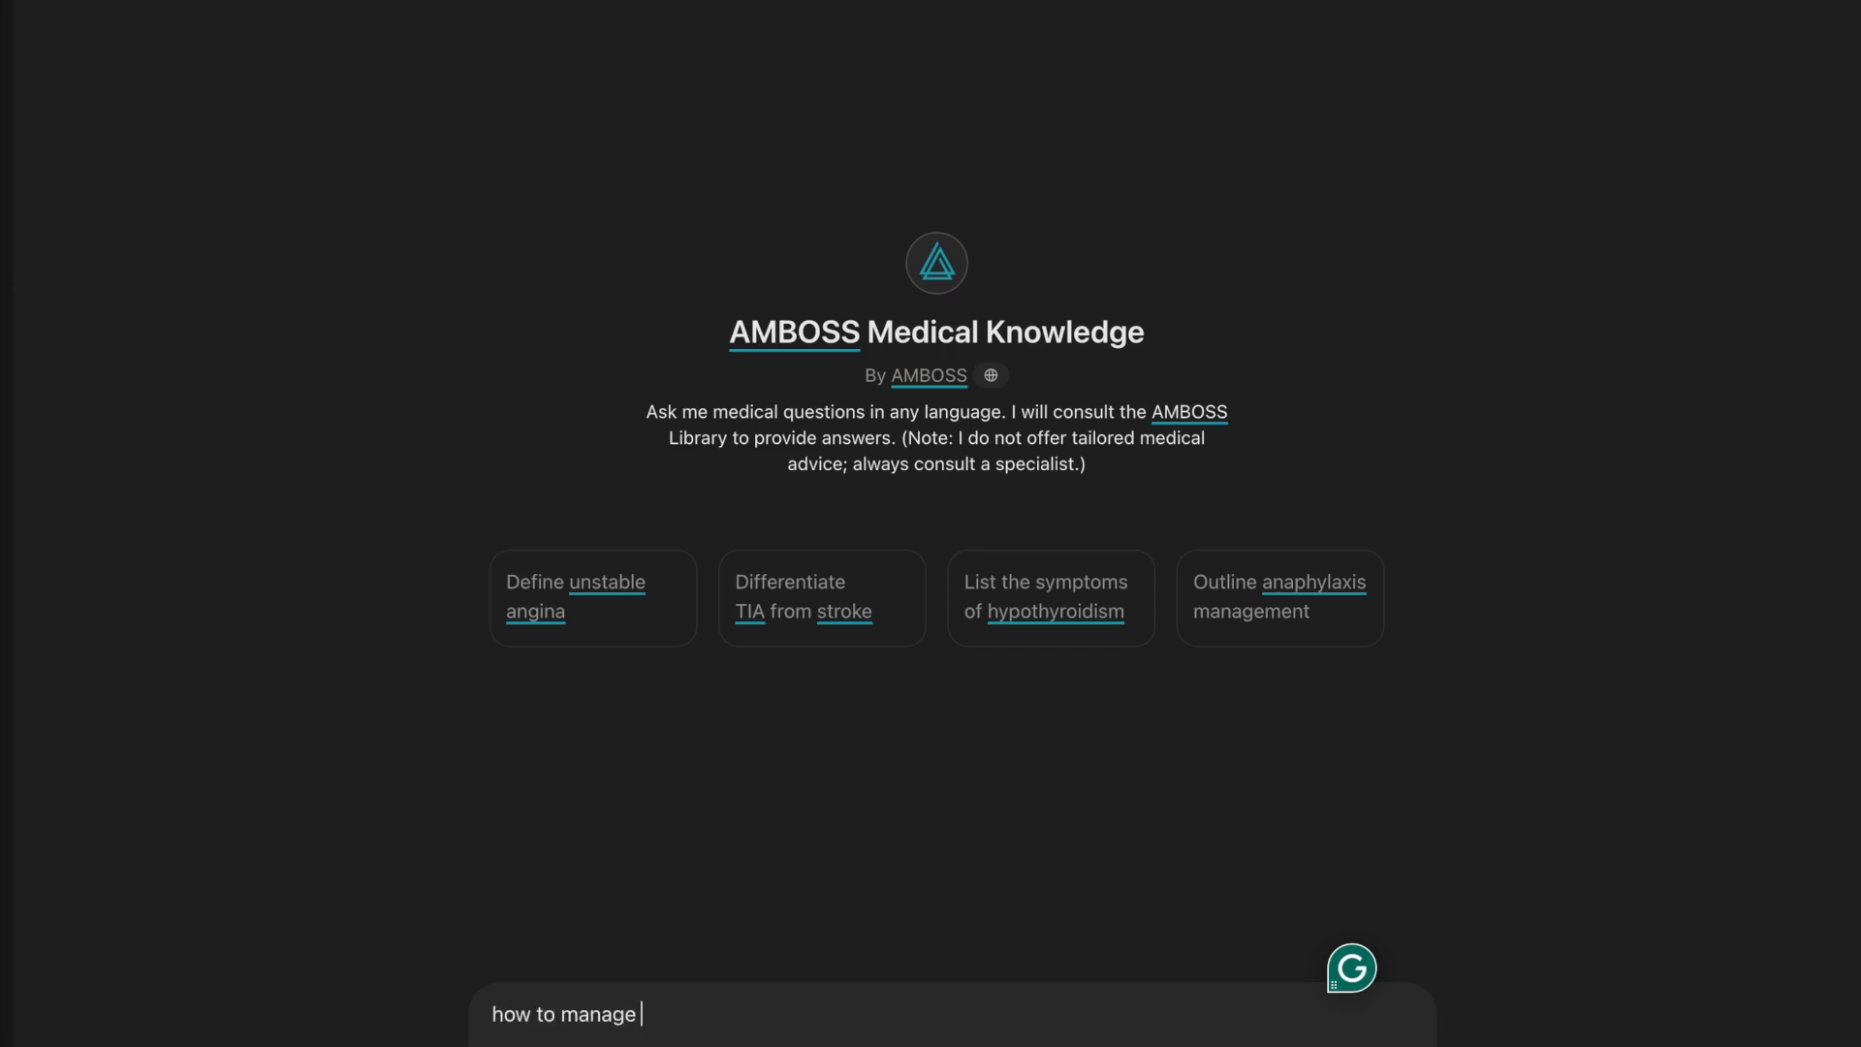
type("MI")
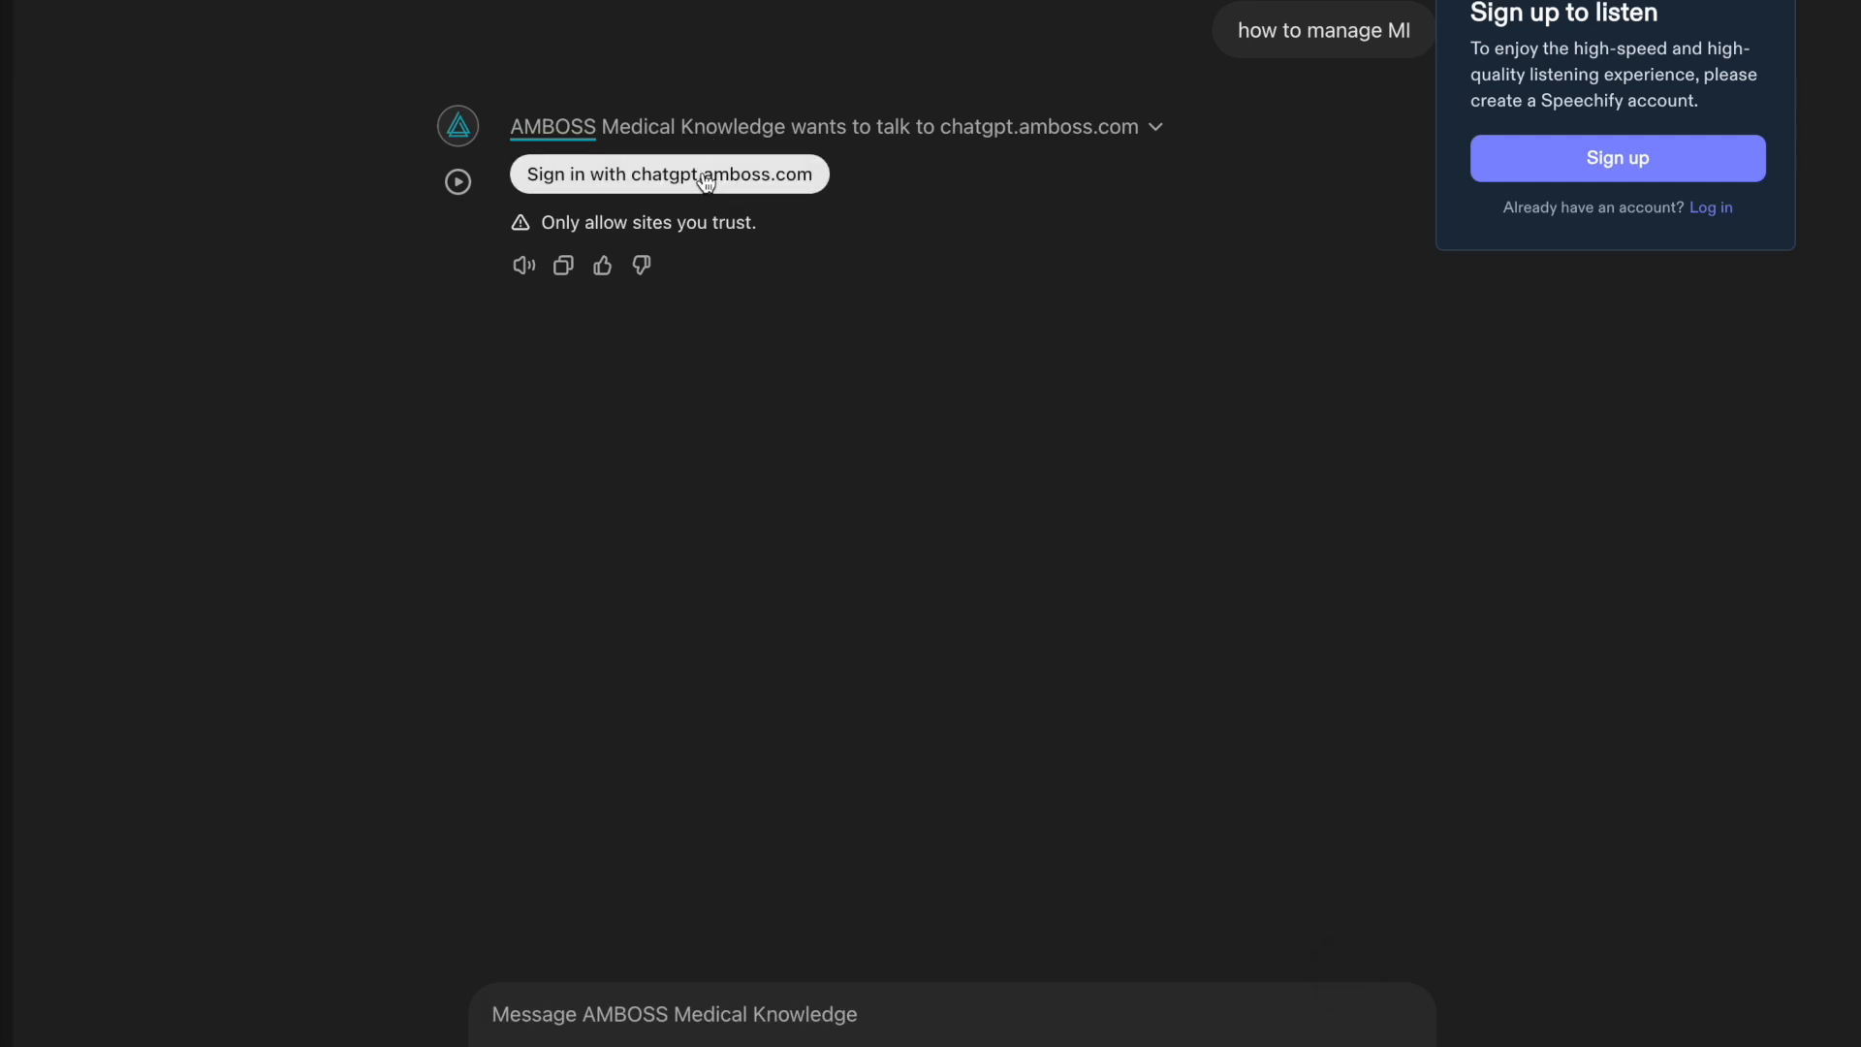
- Sign in to chatgpt.amboss.com using the saved account email
left_click(669, 173)
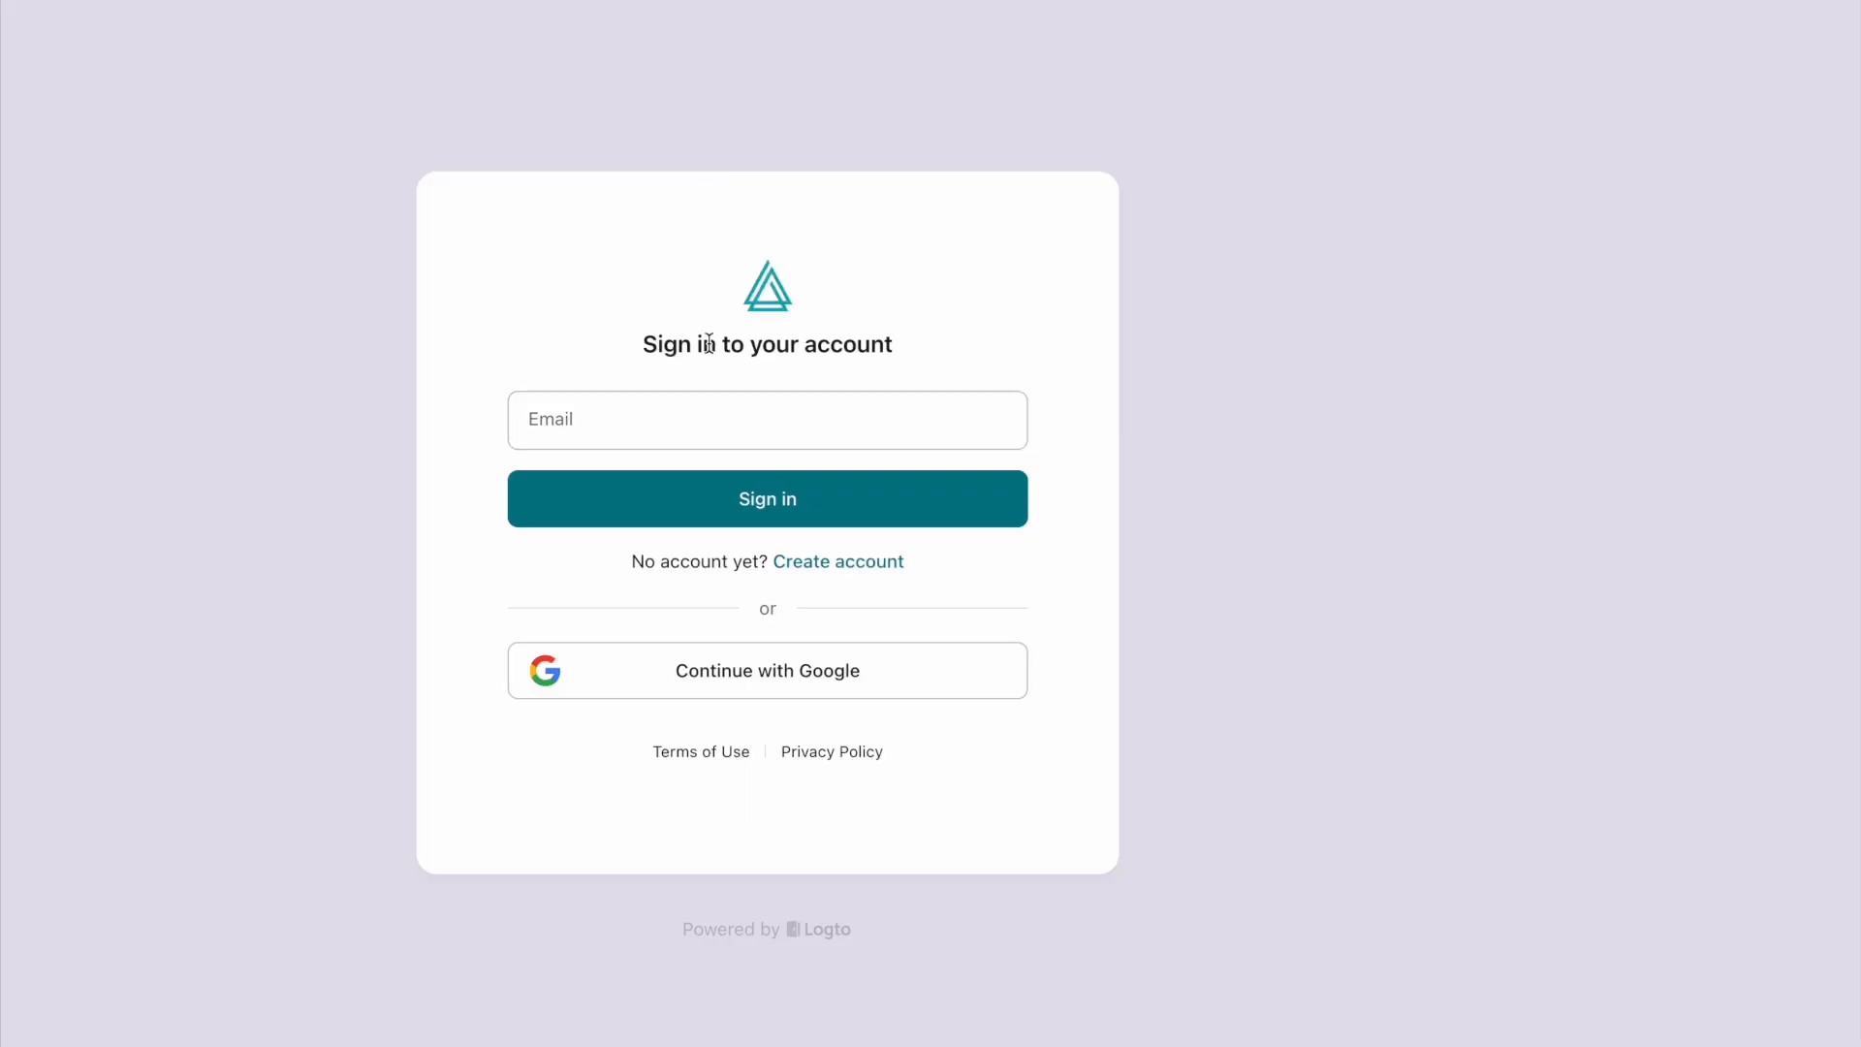
left_click(767, 419)
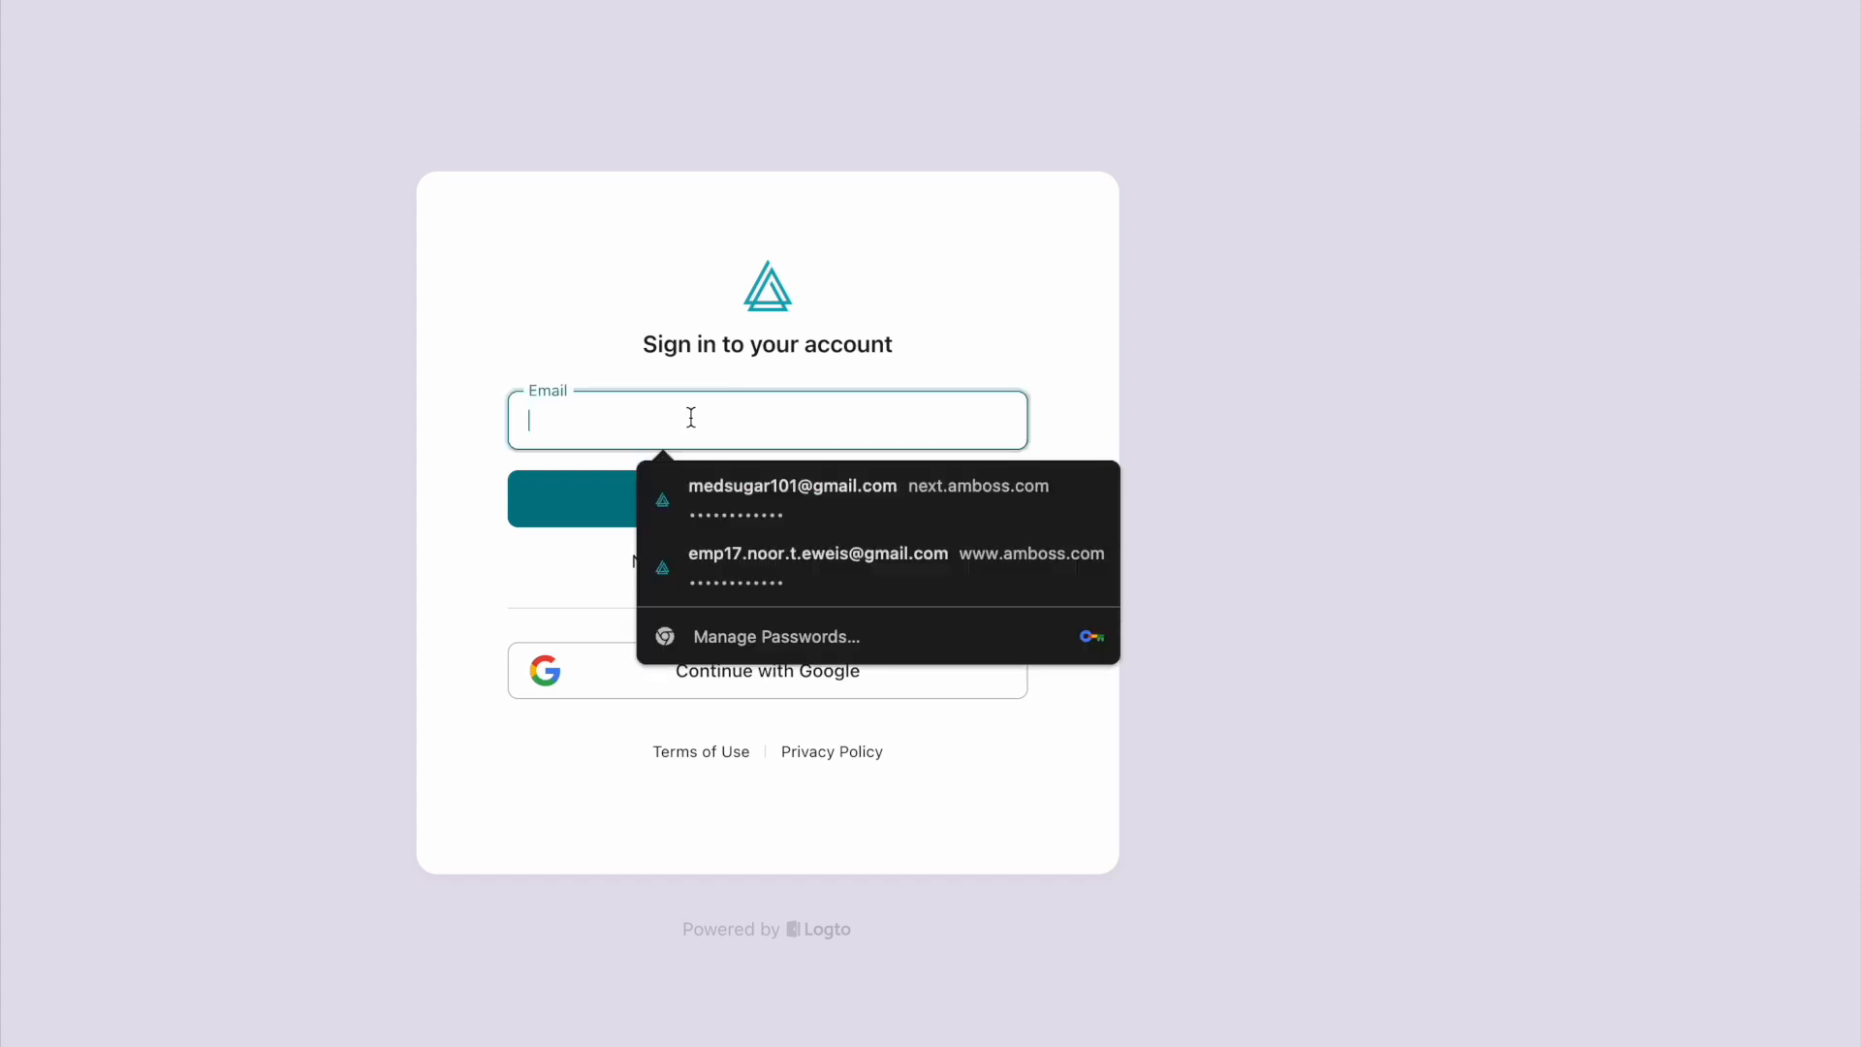
left_click(791, 484)
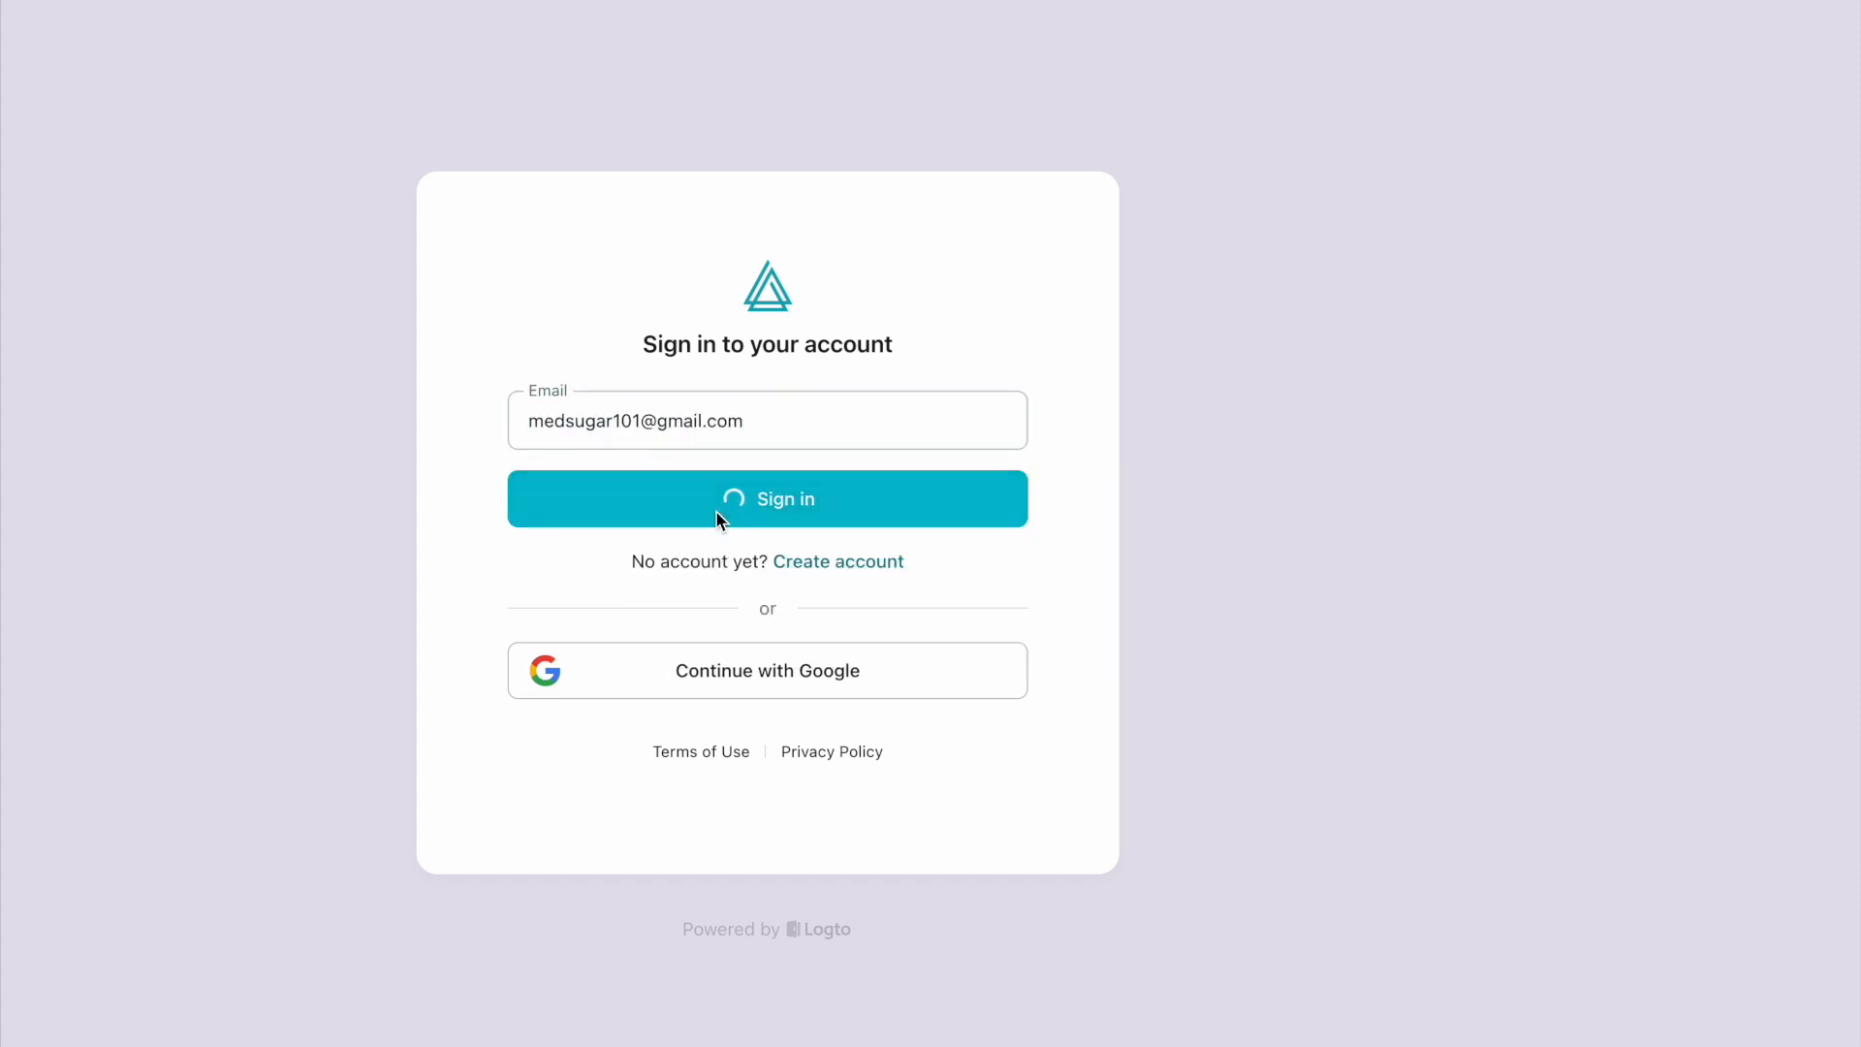
left_click(768, 498)
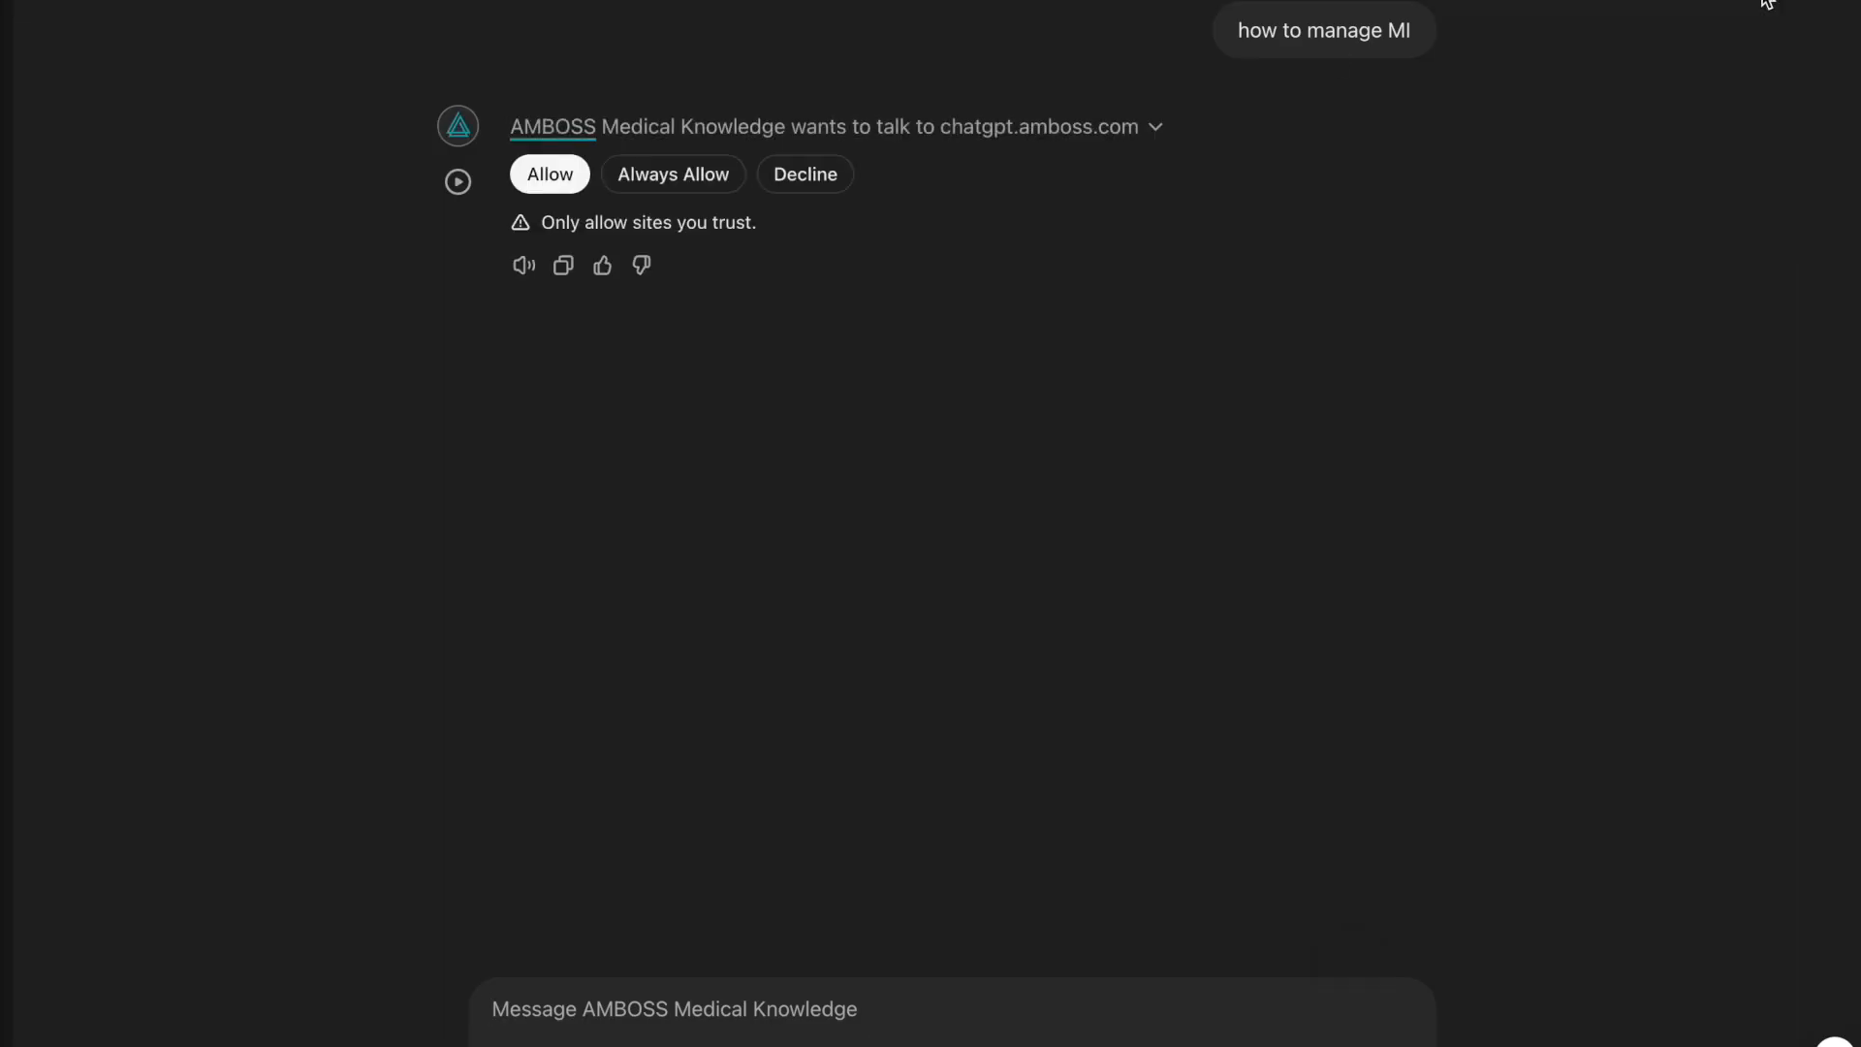
mouse_move(1405, 347)
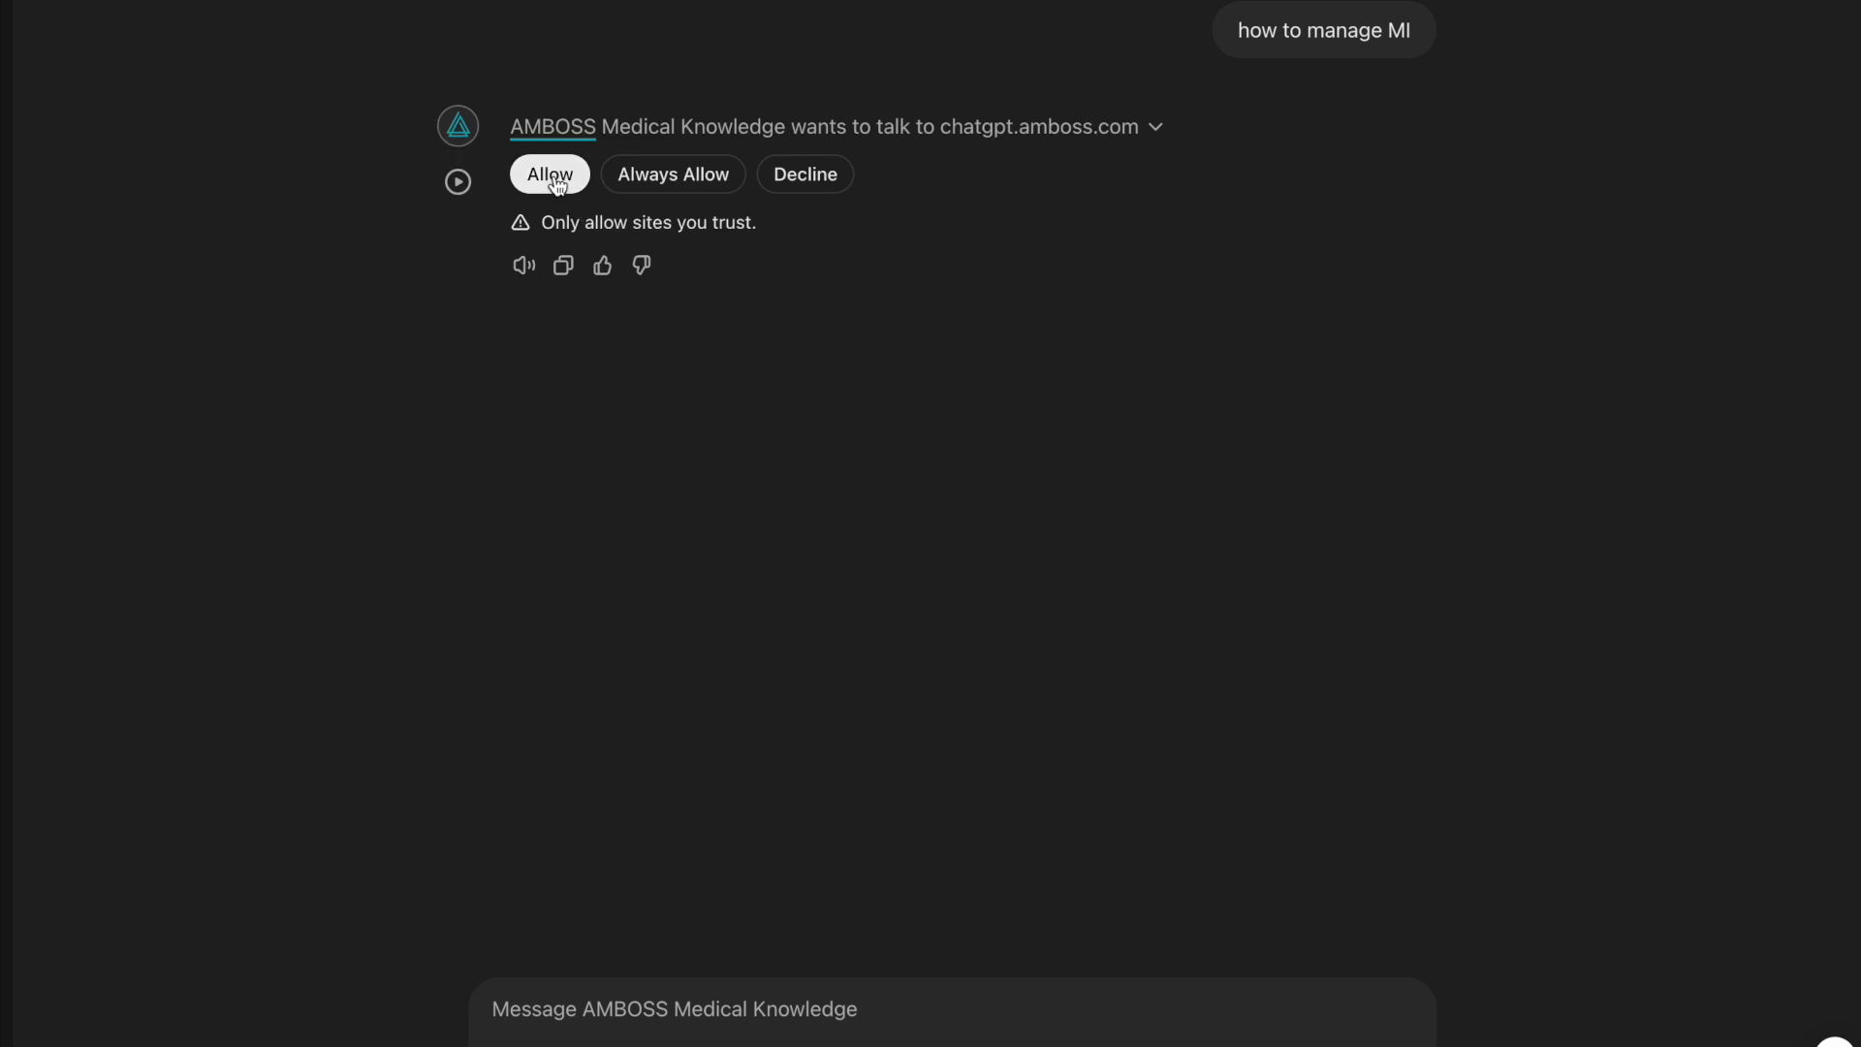
- Allow the GPT to contact chatgpt.amboss.com so it writes the MI management plan
left_click(548, 172)
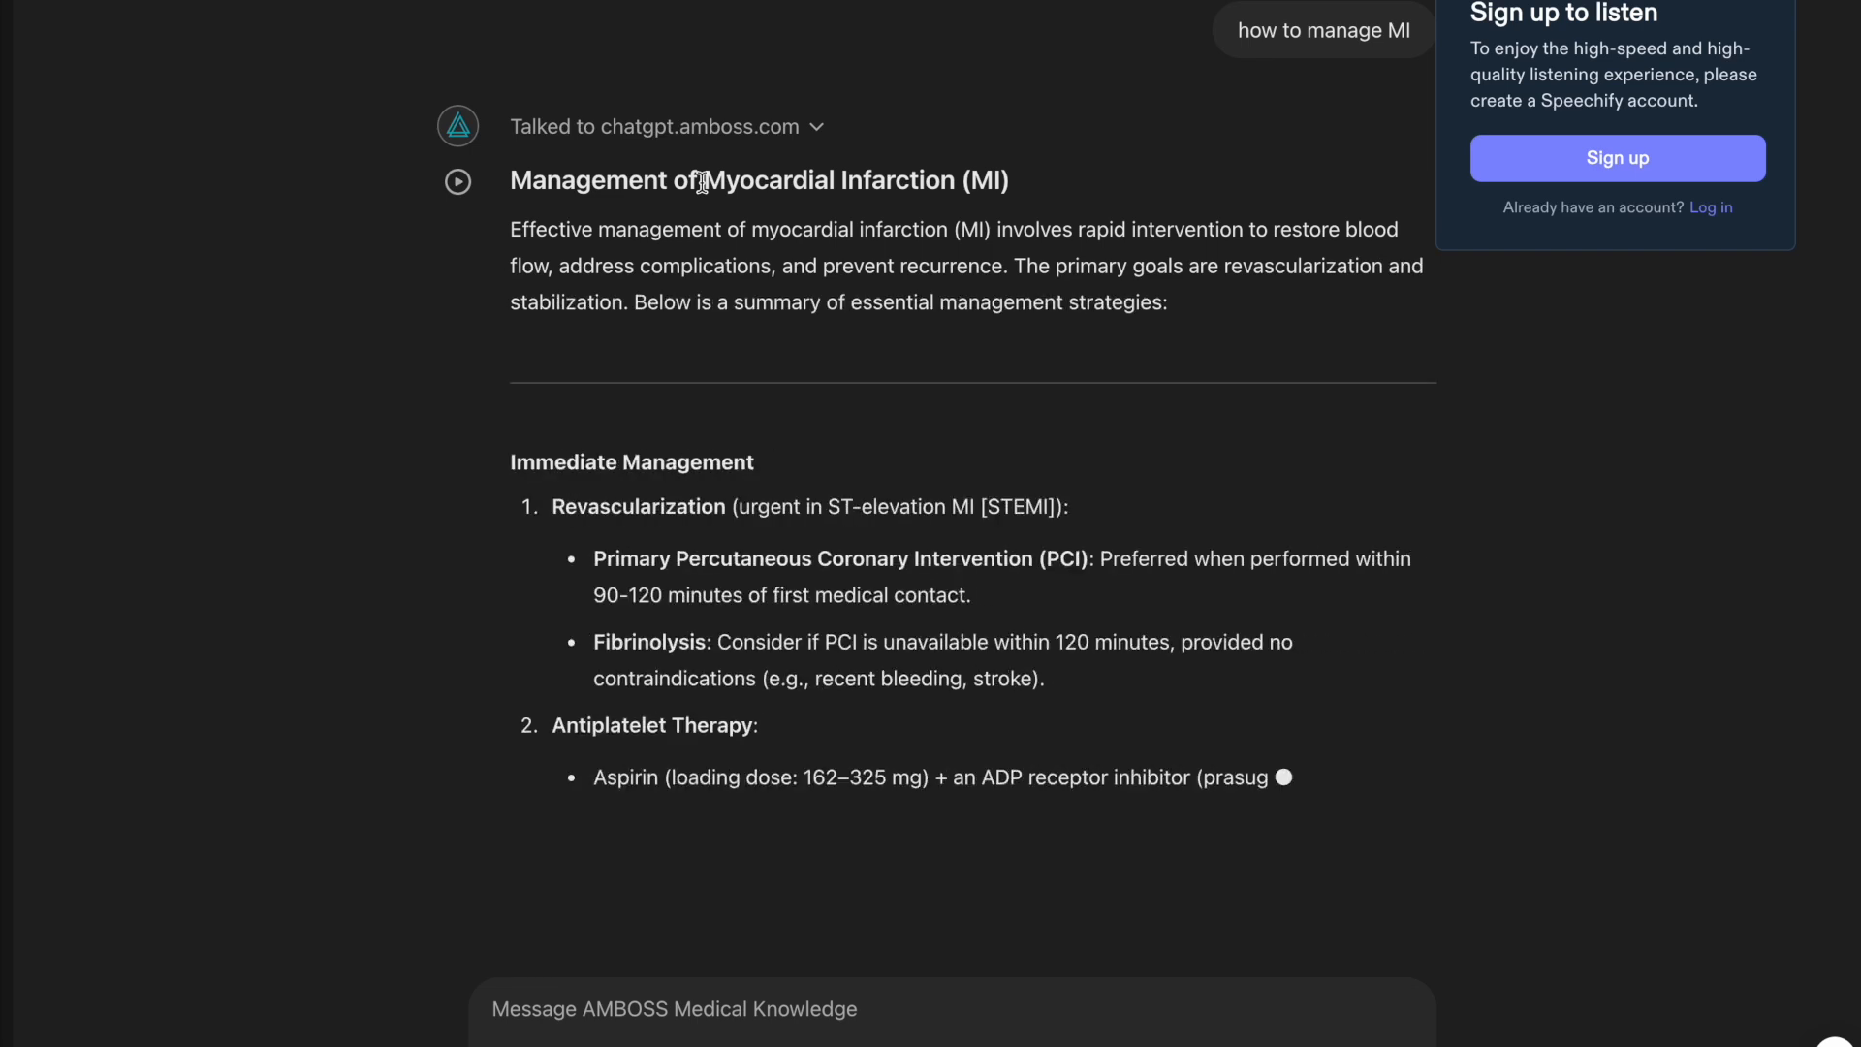
- Read down through the Immediate Management steps to where Adjunctive Therapies begins
scroll("down", 3)
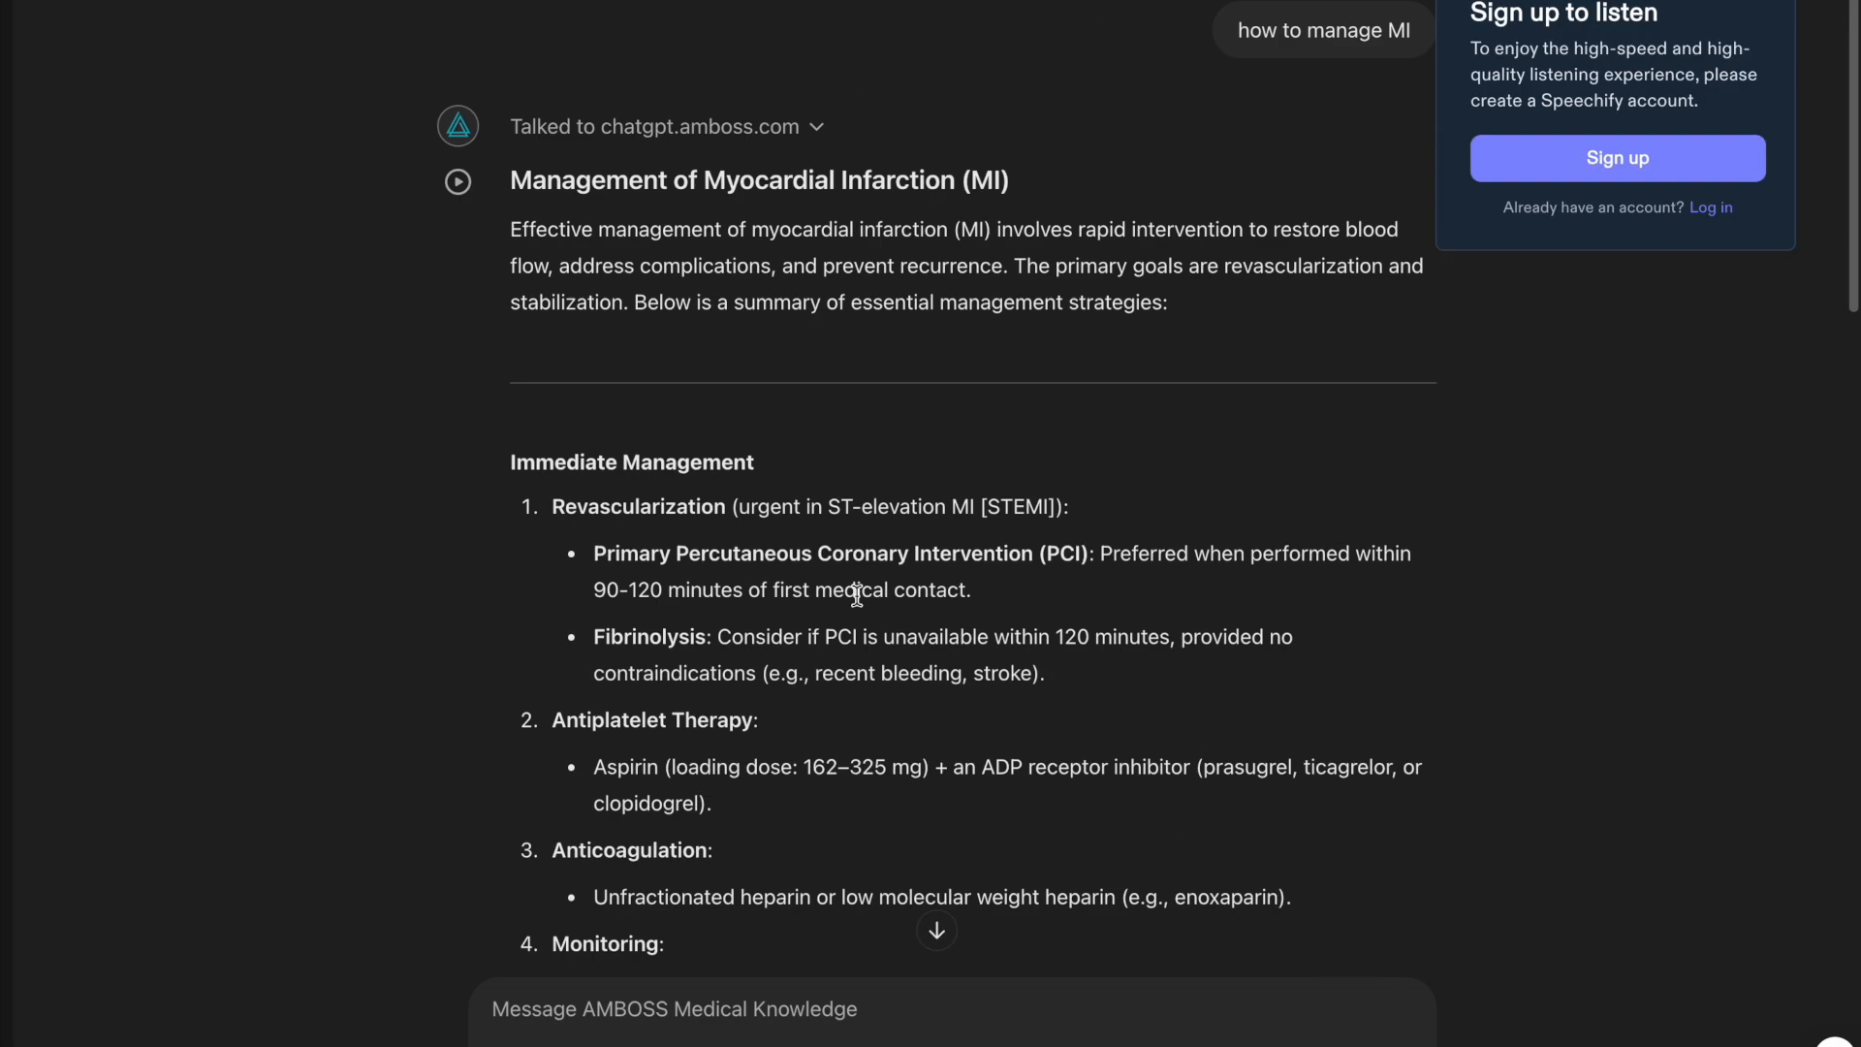
scroll("down", 3)
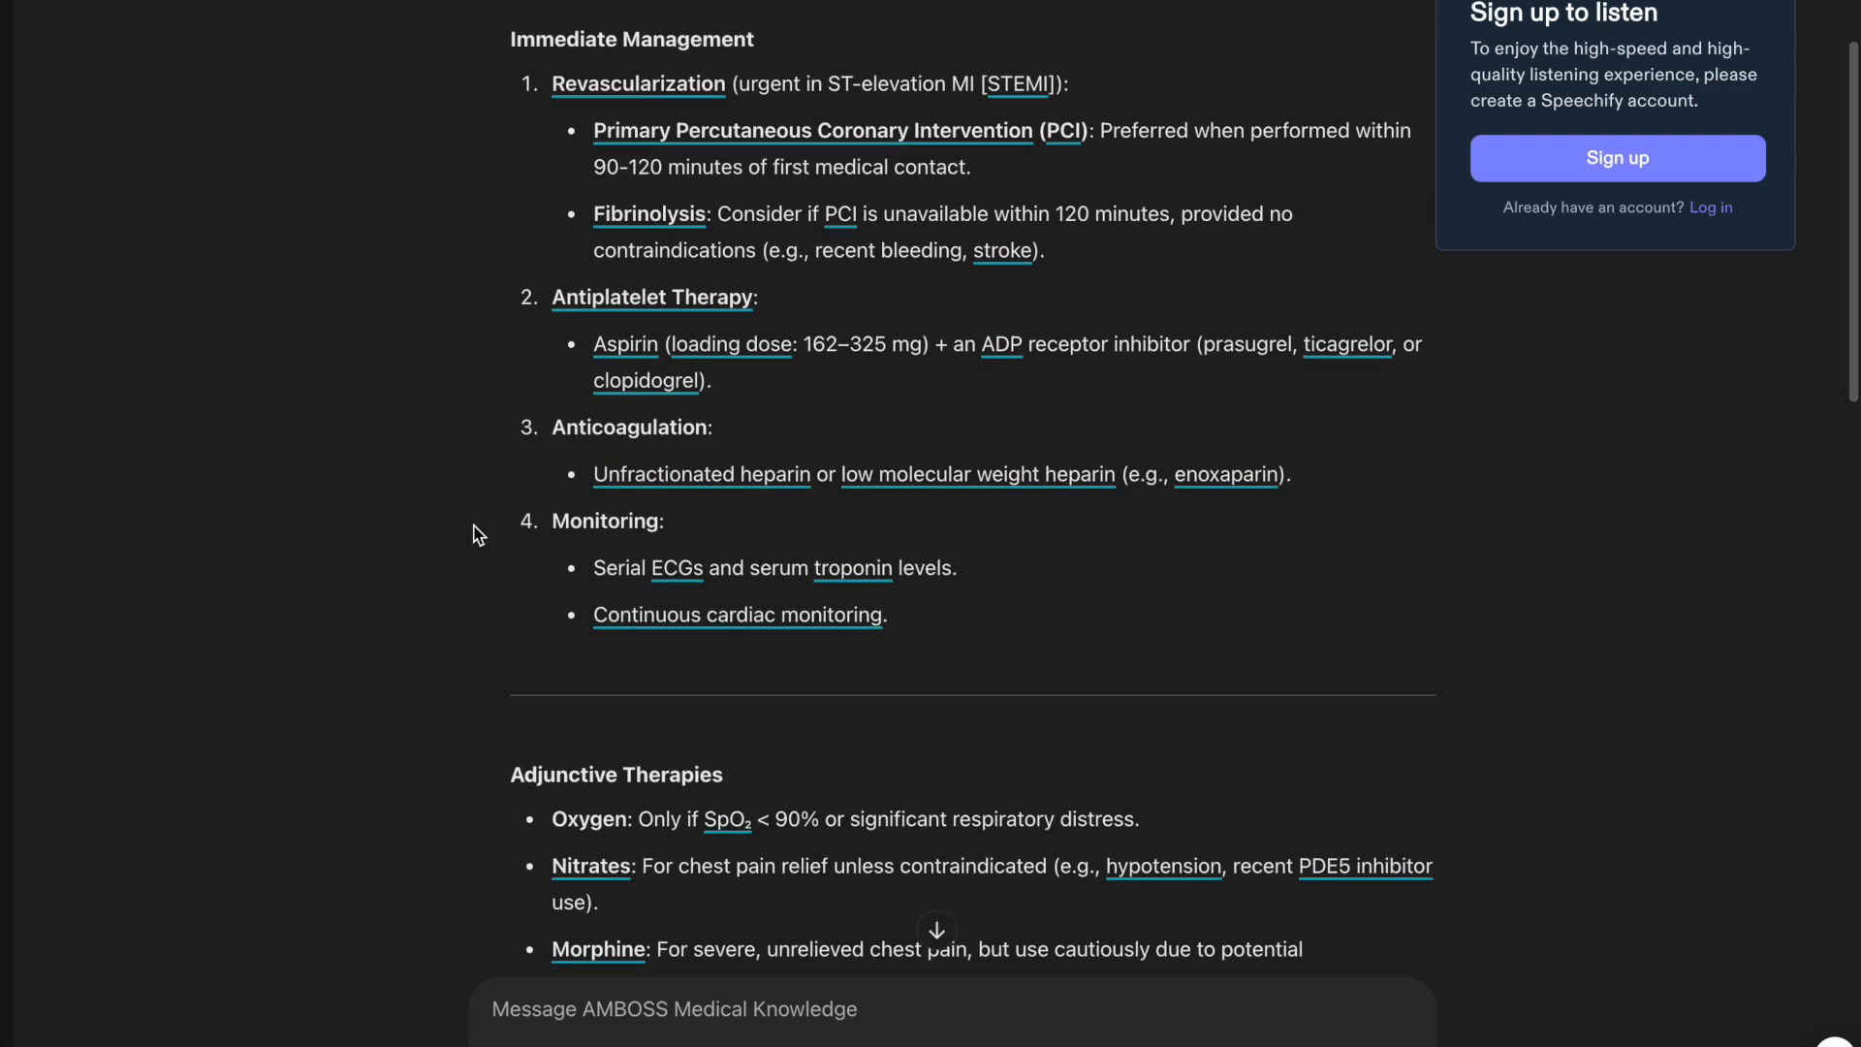
scroll("down", 3)
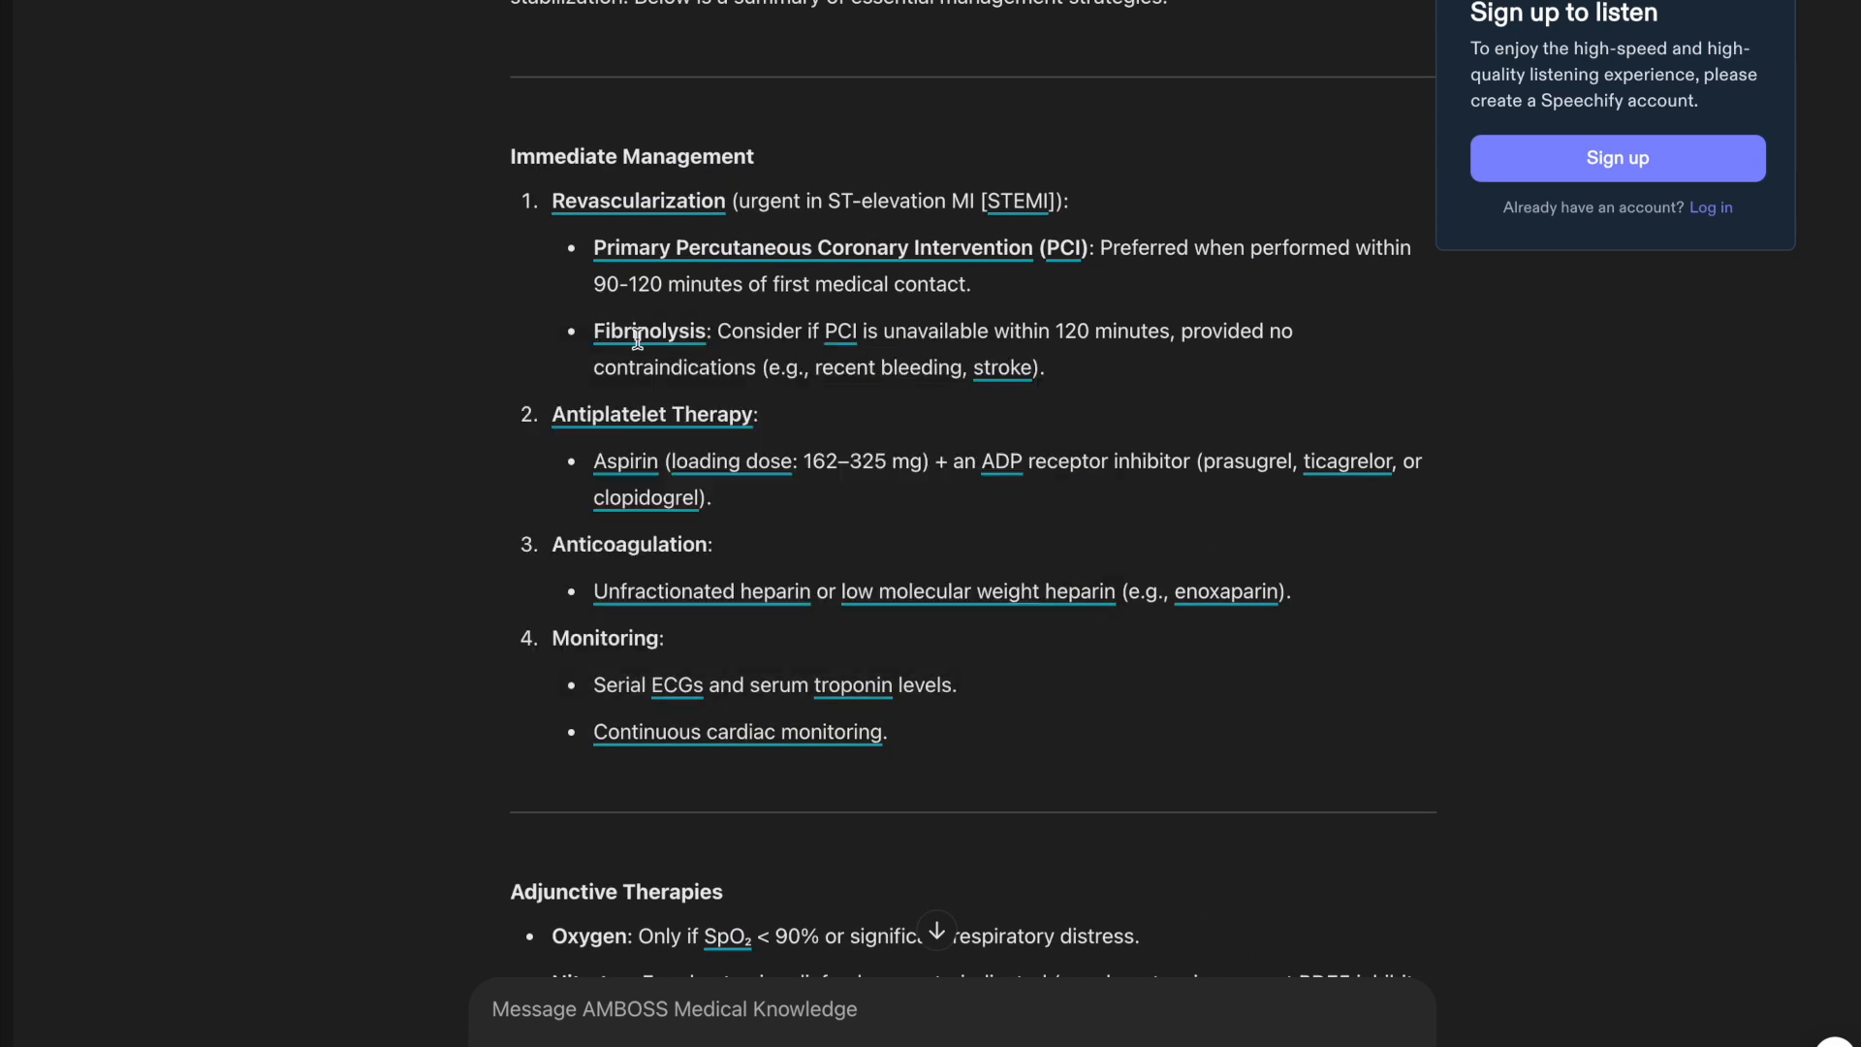
mouse_move(638, 199)
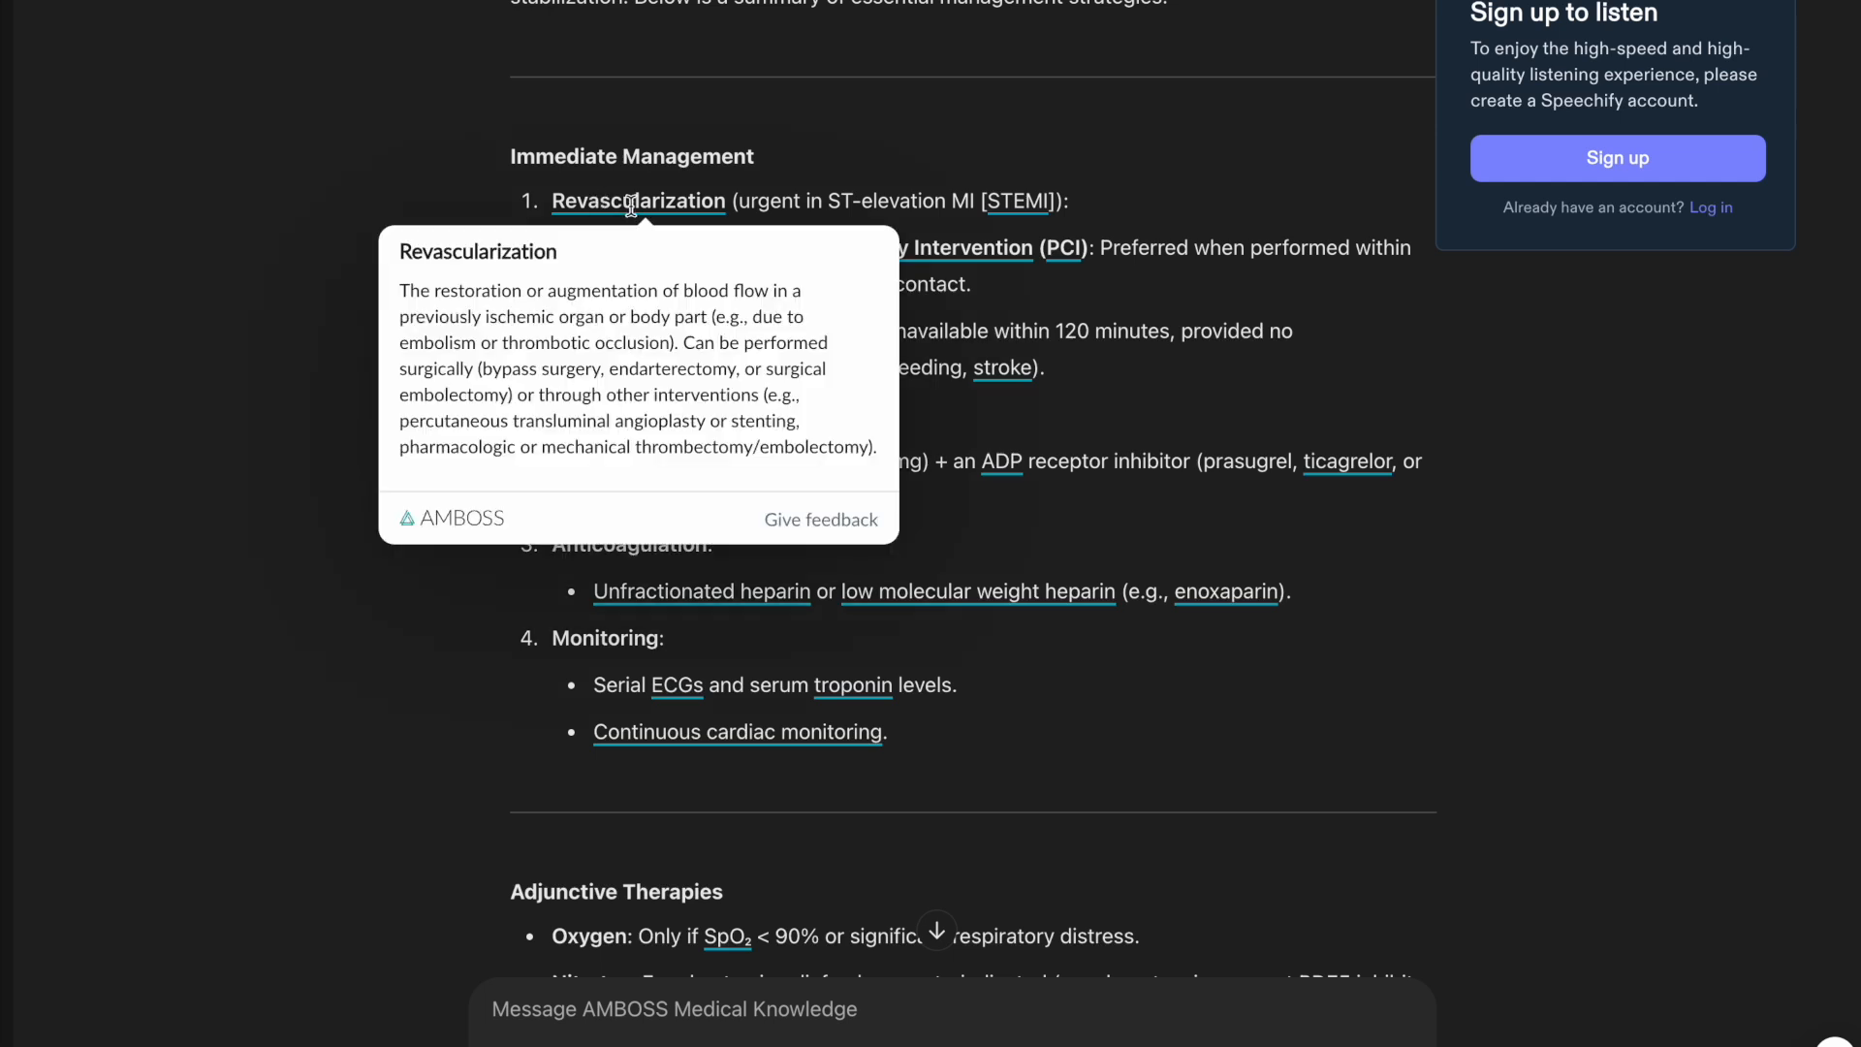
mouse_move(712, 248)
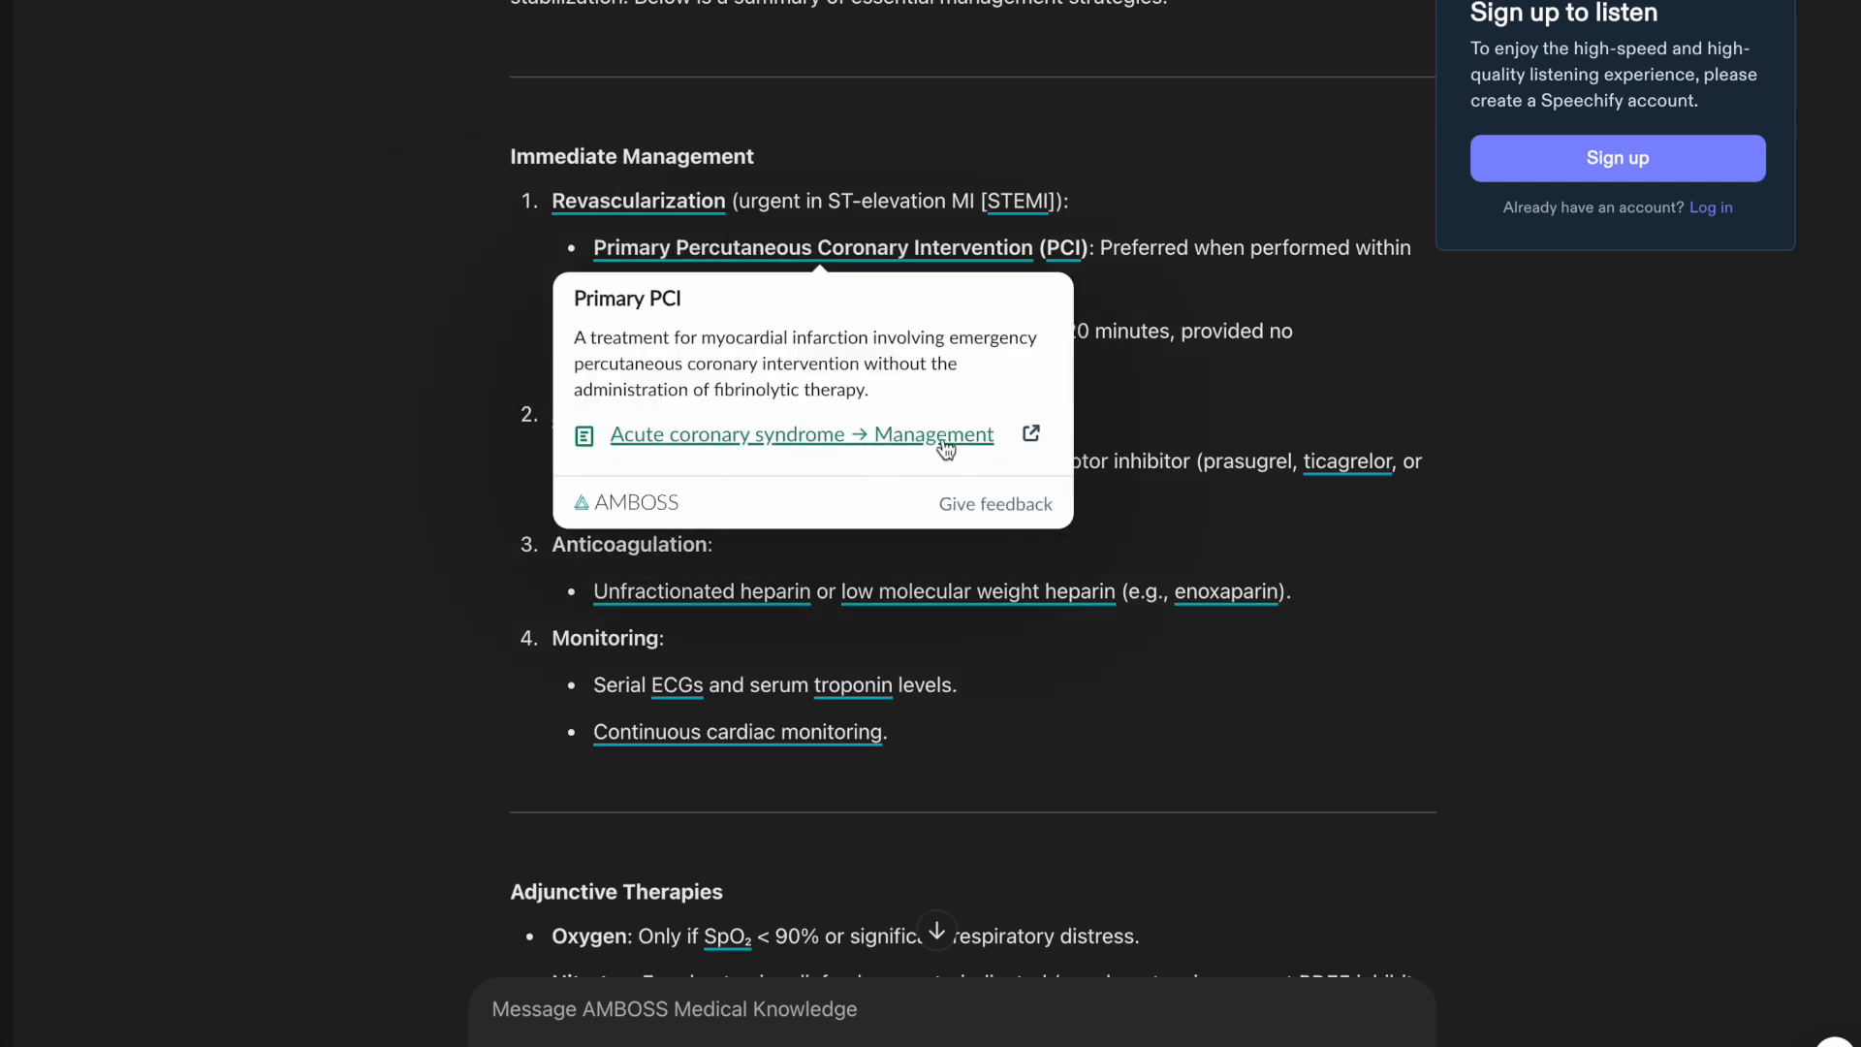
- Continue down the answer after previewing the Revascularization and Primary PCI popups
scroll("down", 3)
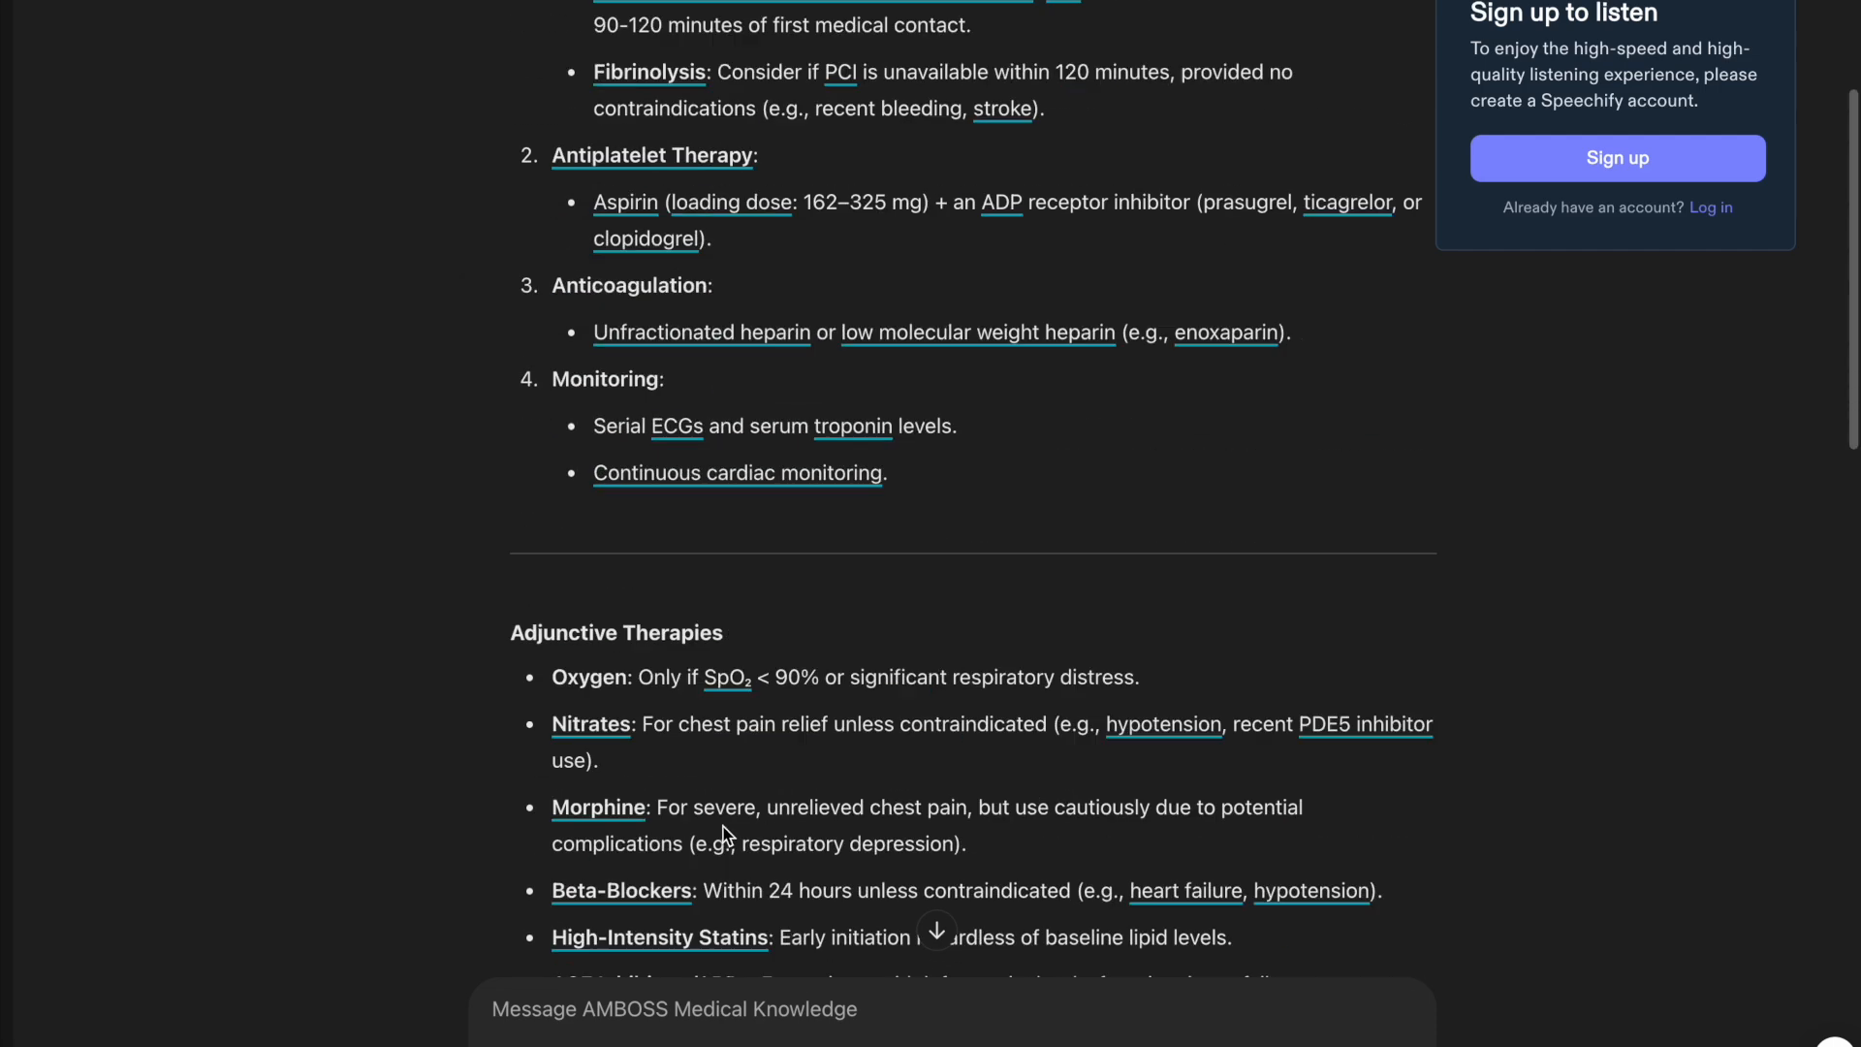
scroll("down", 3)
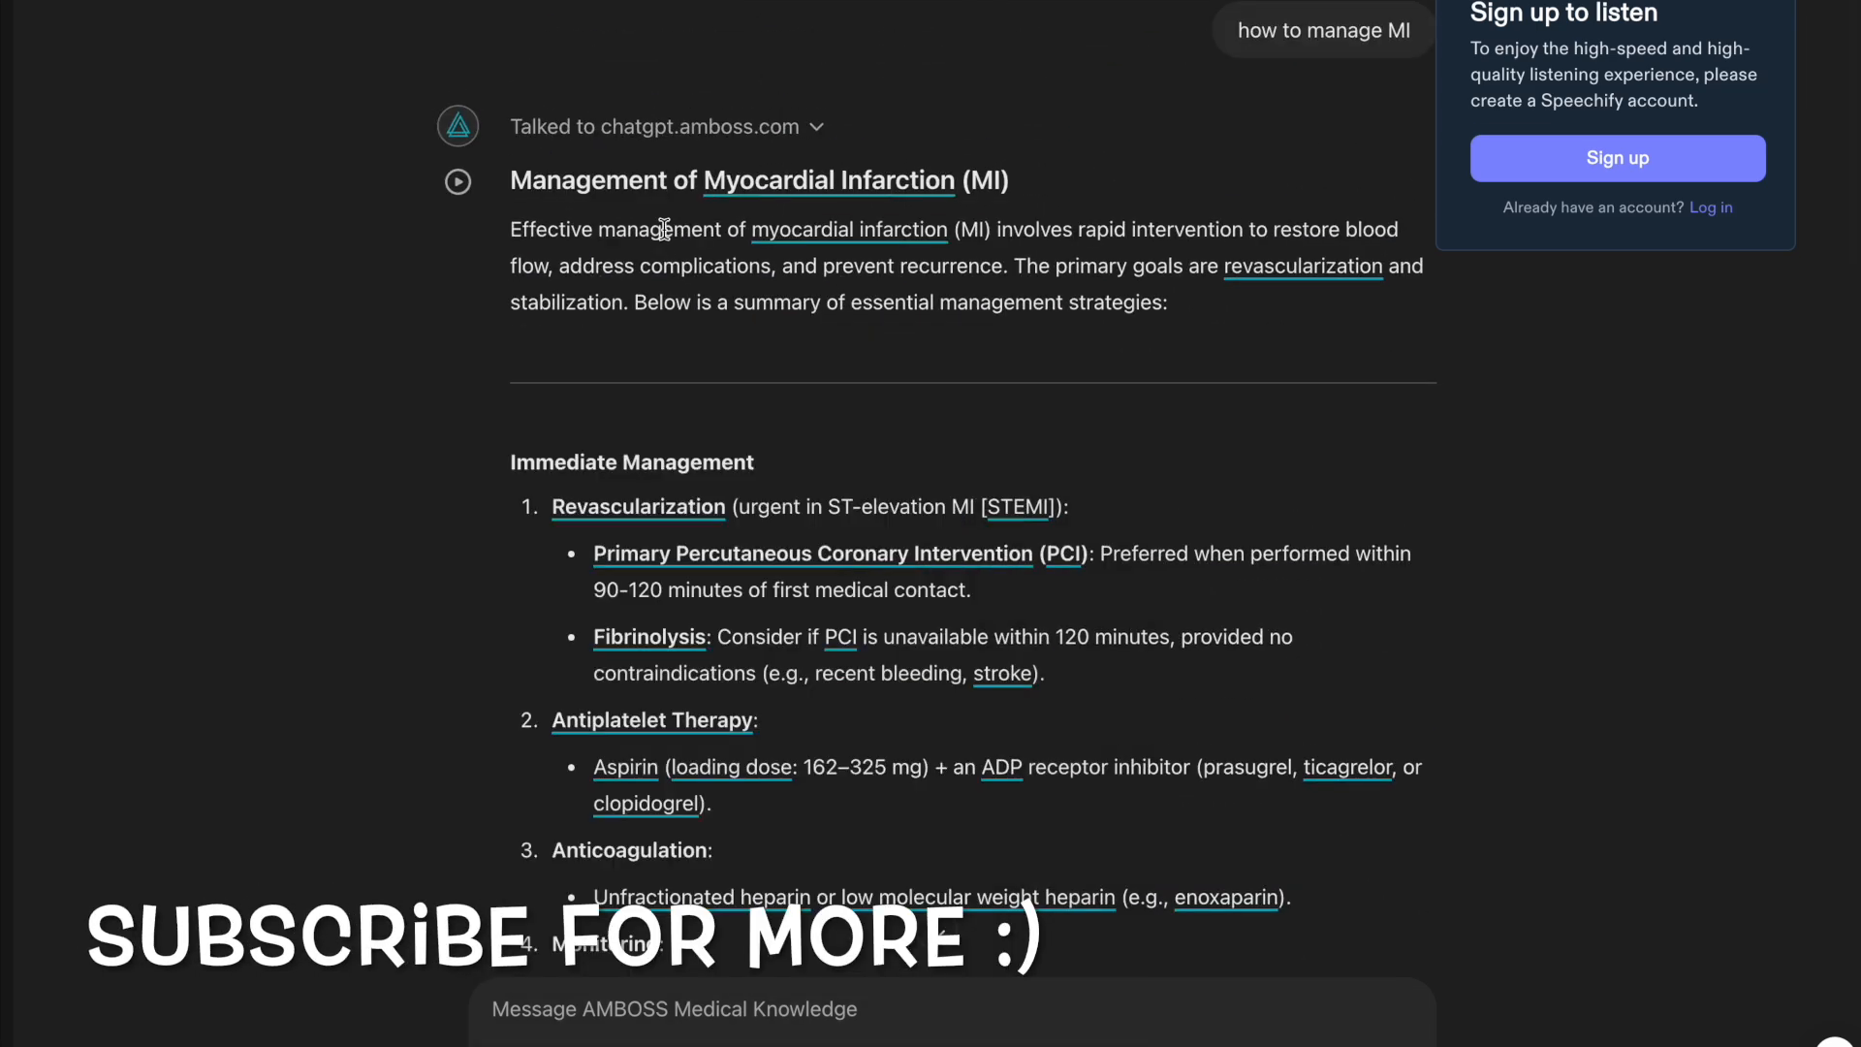
mouse_move(1729, 39)
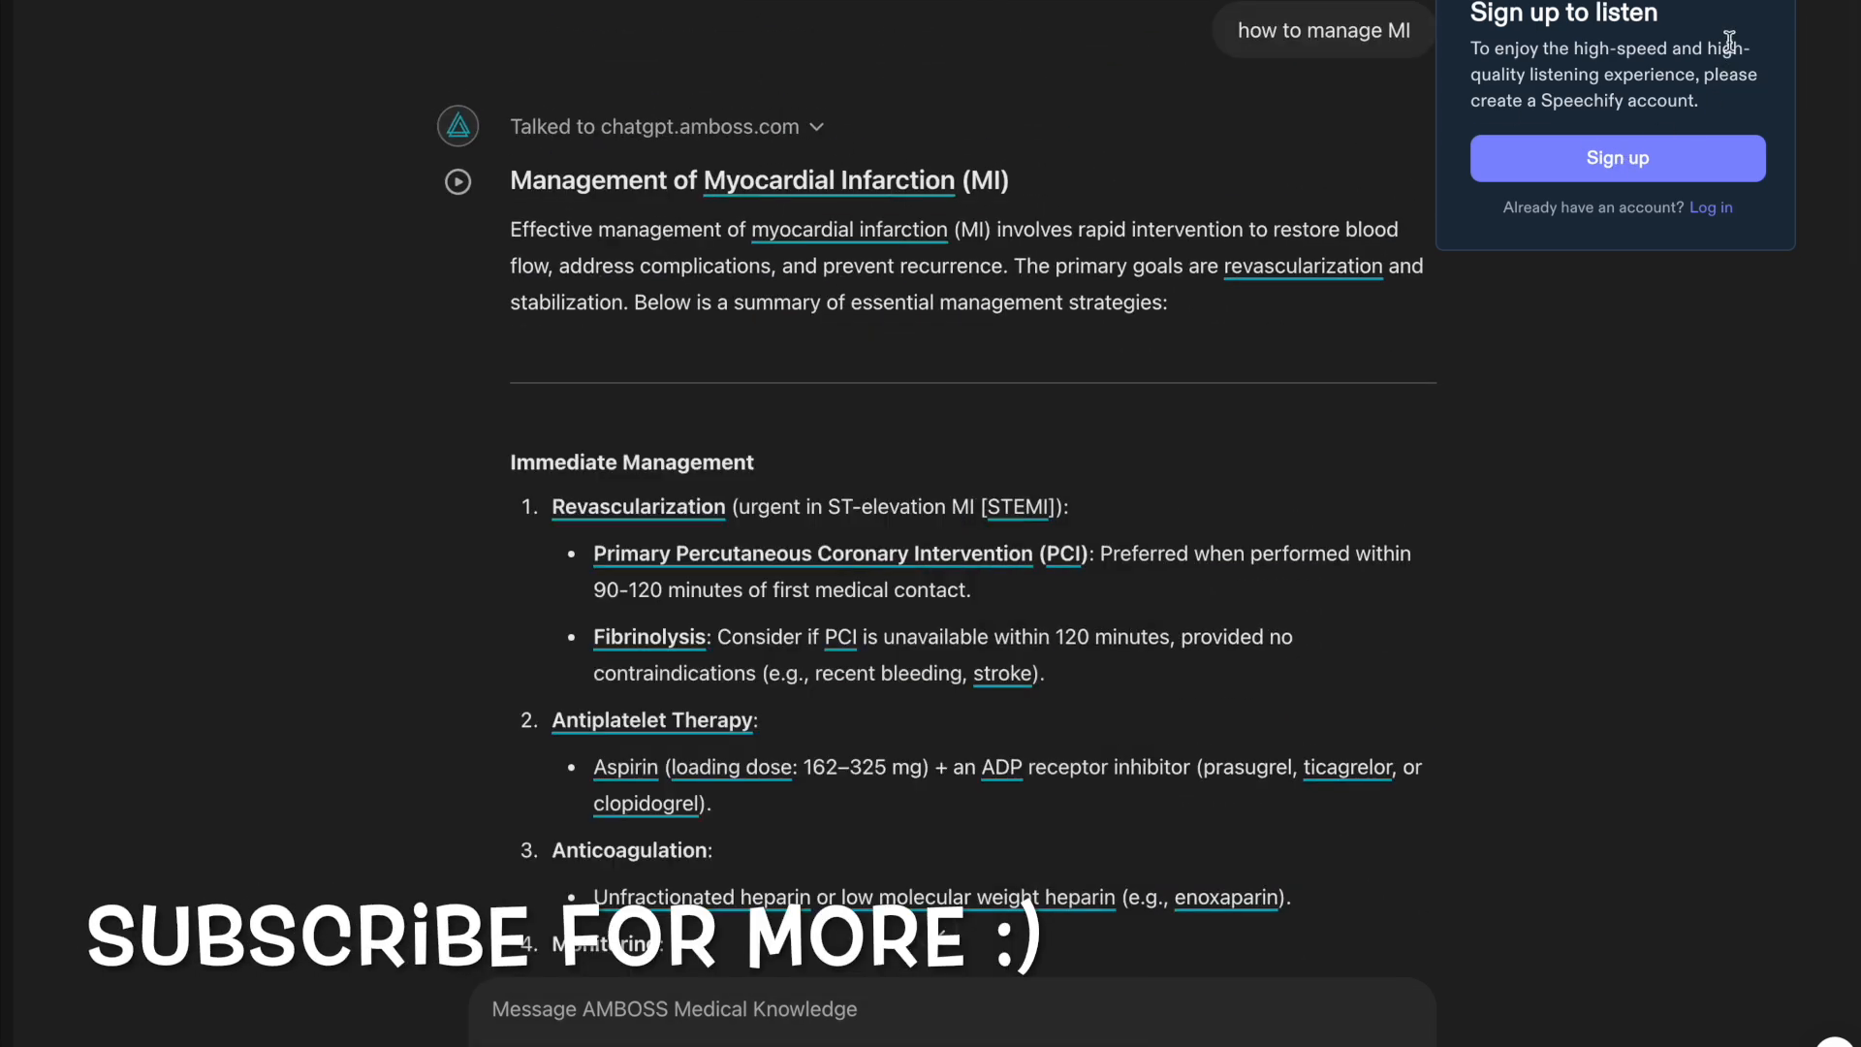